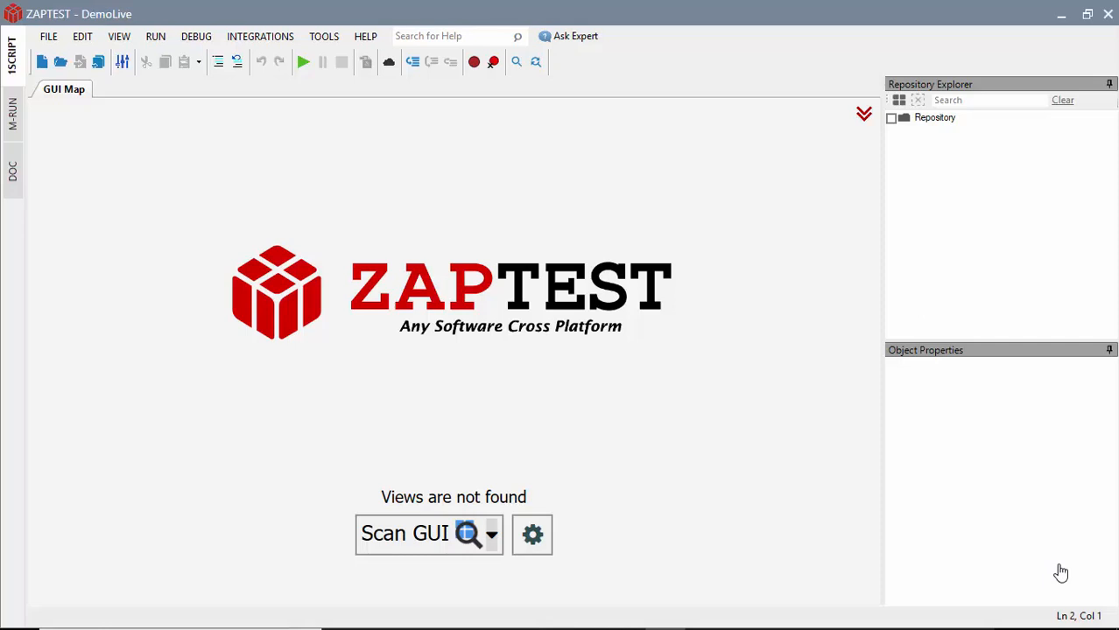
mouse_move(1063, 571)
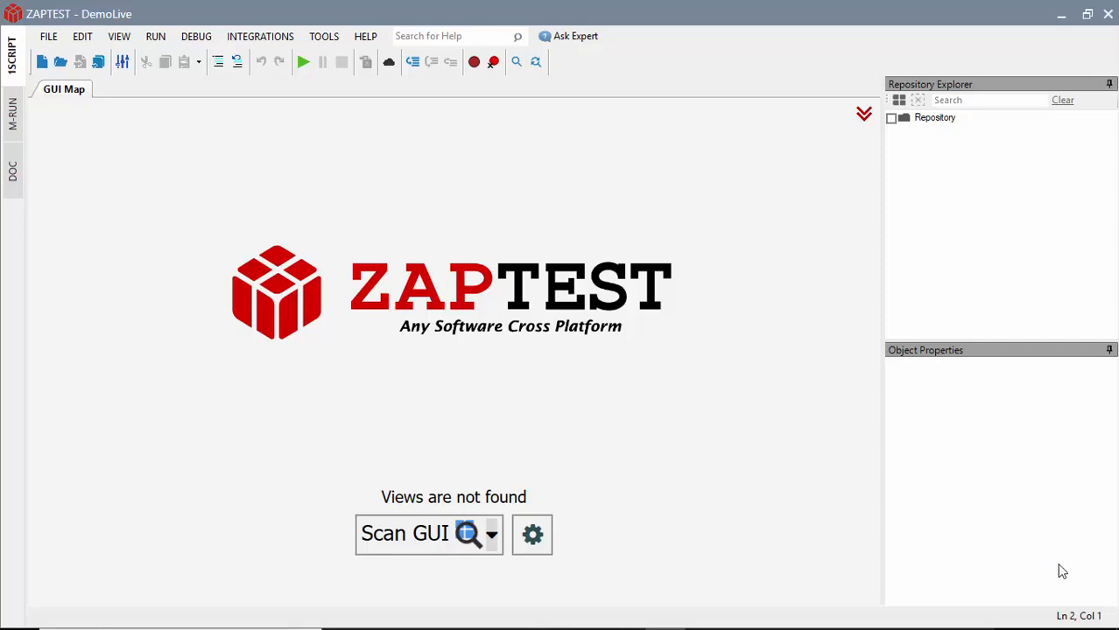
Step: Scan the live homepage into a Homepage application object and select its Login link
click(417, 536)
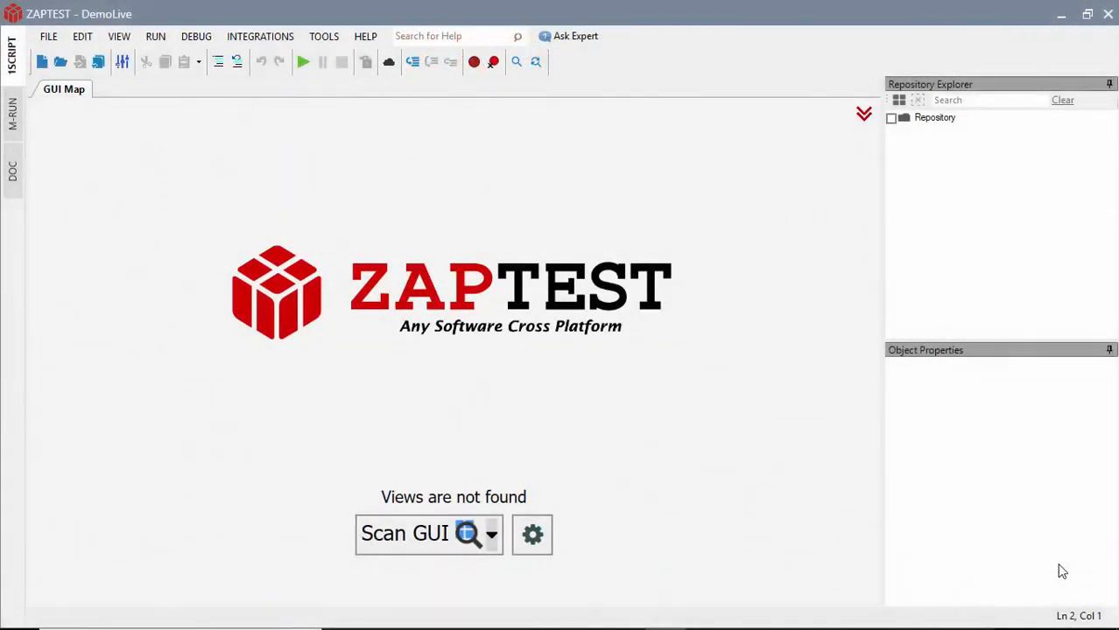
mouse_move(396, 539)
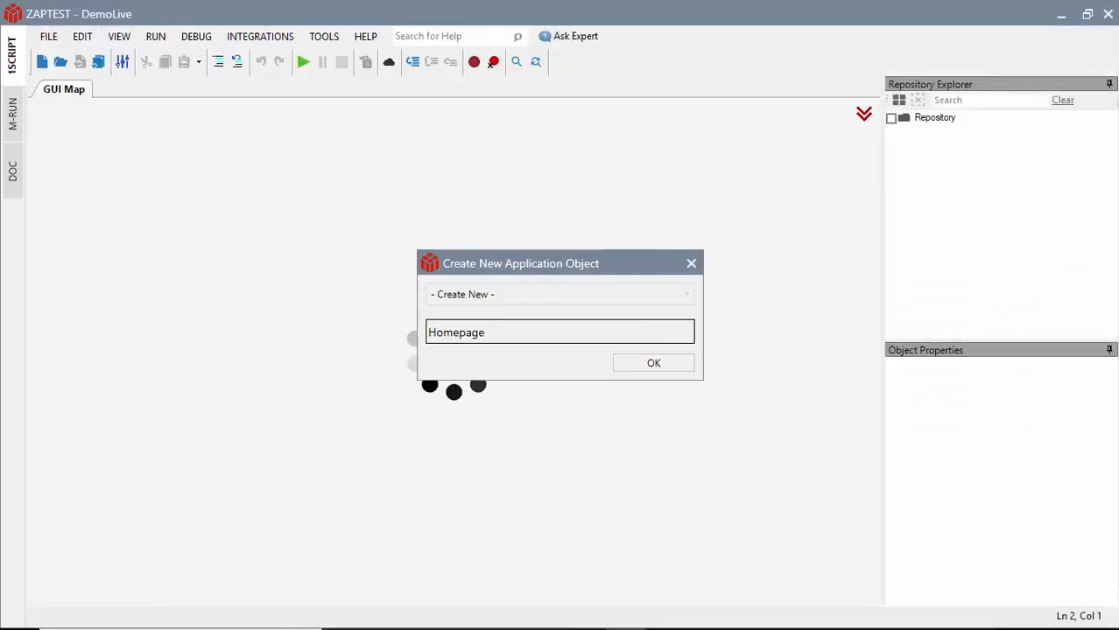
click(653, 362)
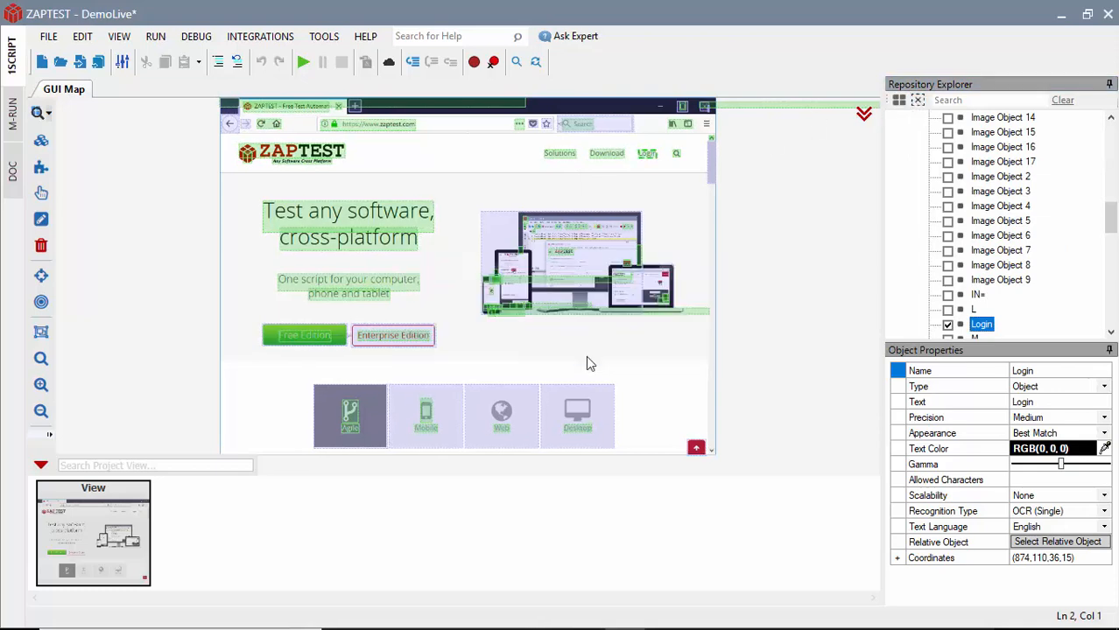
click(898, 116)
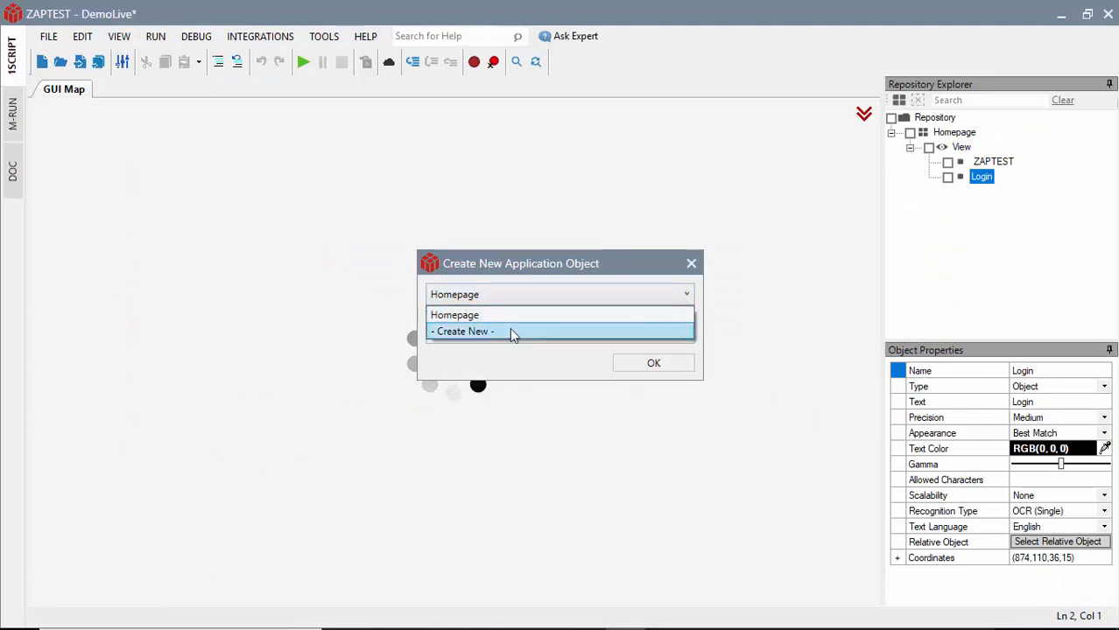
Step: Create the Login application object and capture the forum login and logged-in page views
click(462, 331)
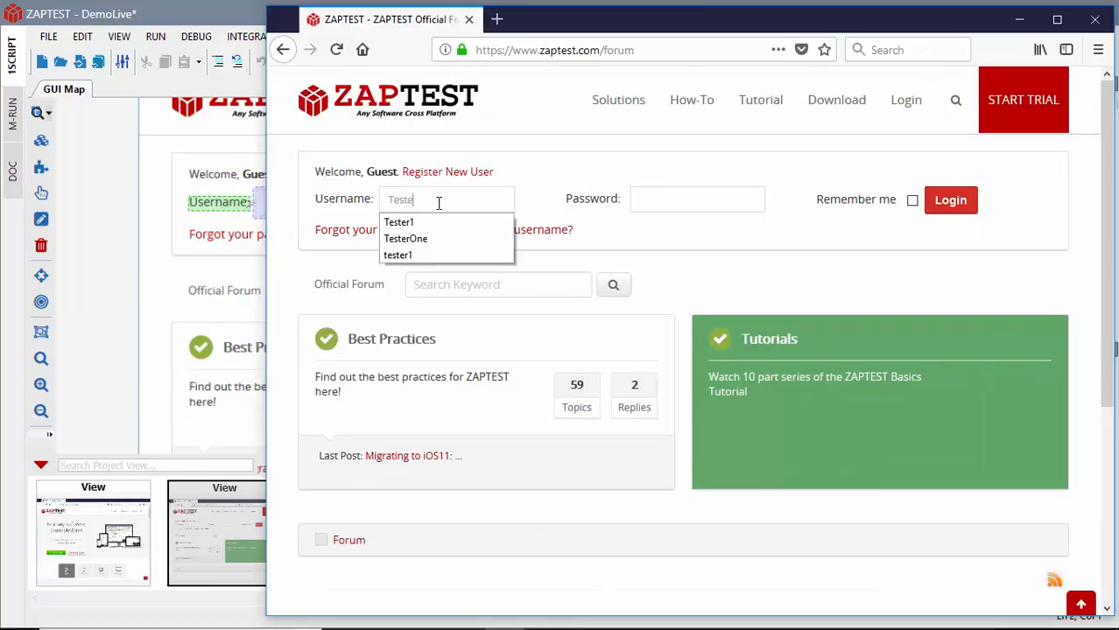
text(••••)
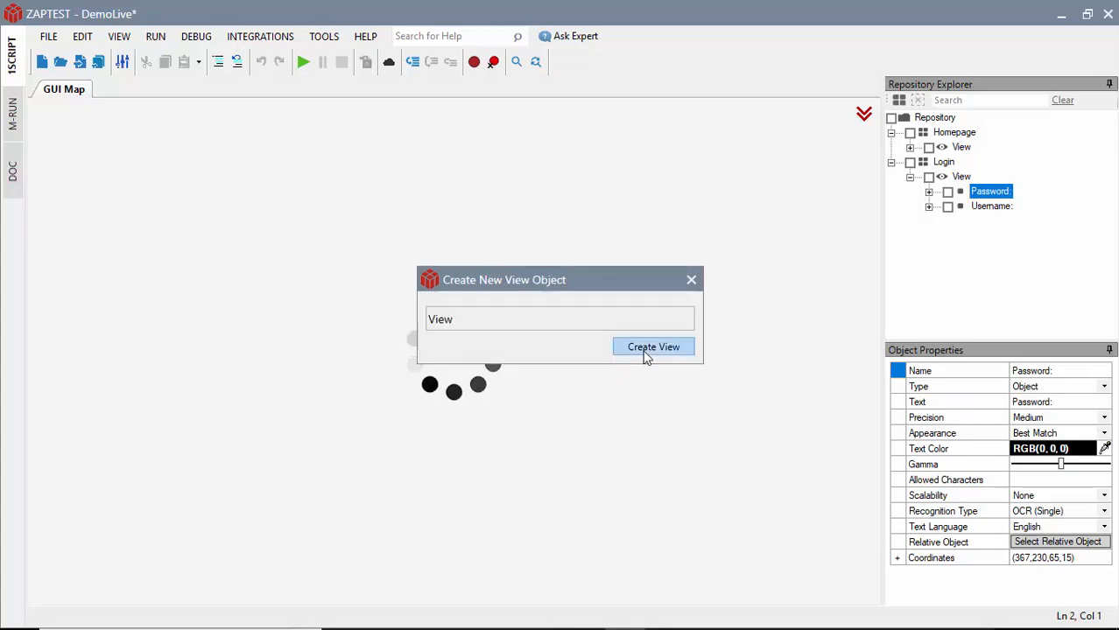
click(653, 346)
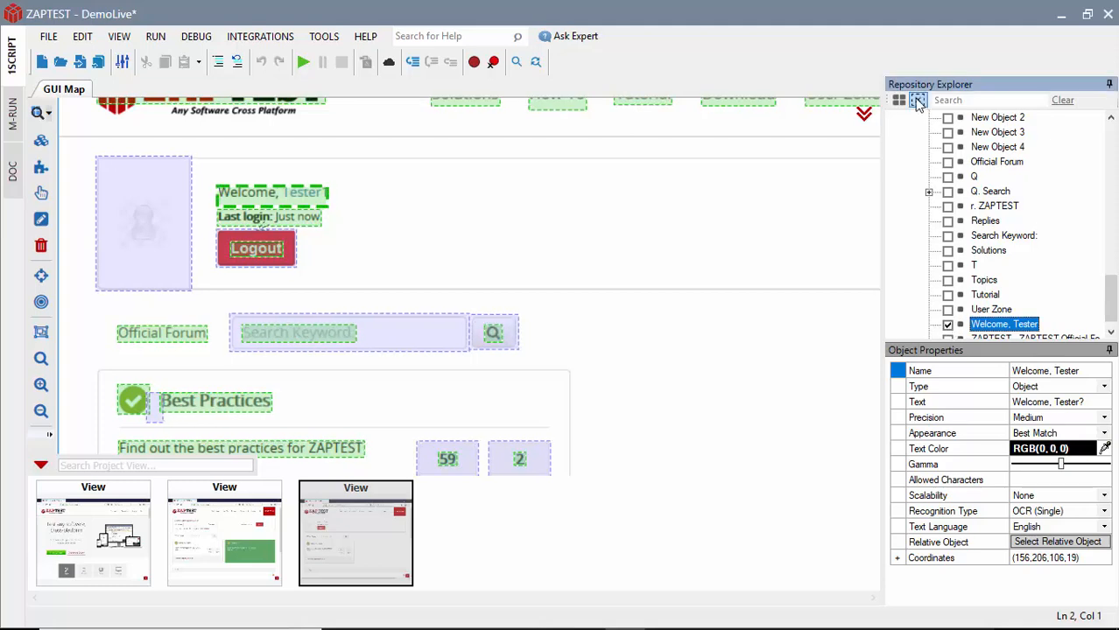
click(918, 100)
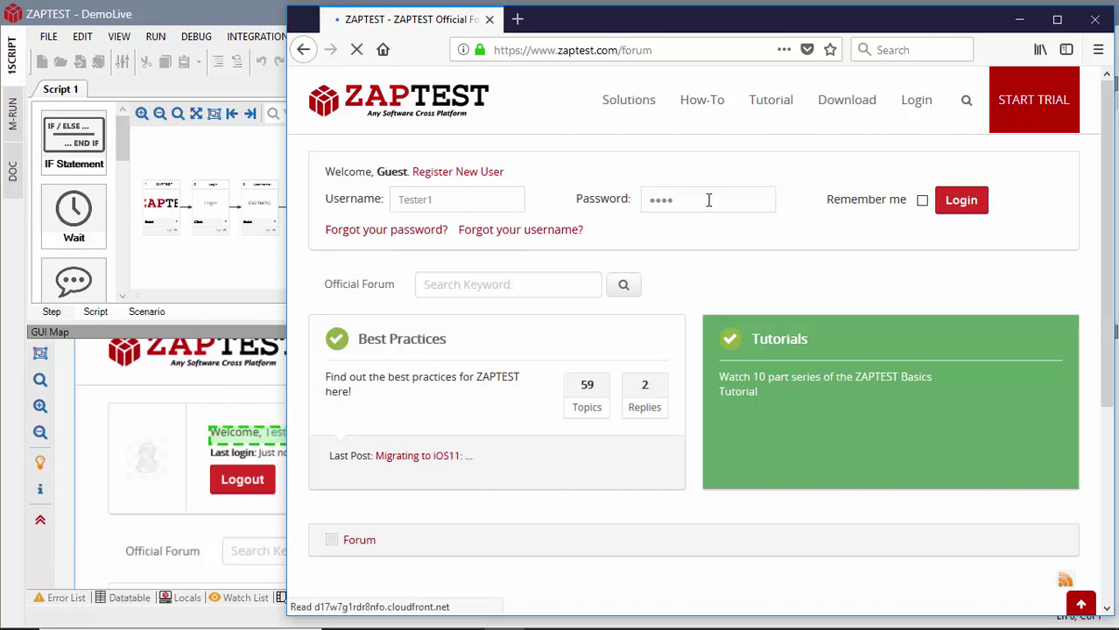
Step: Run the assembled Tester1 login test on the live site and view its last results
click(960, 200)
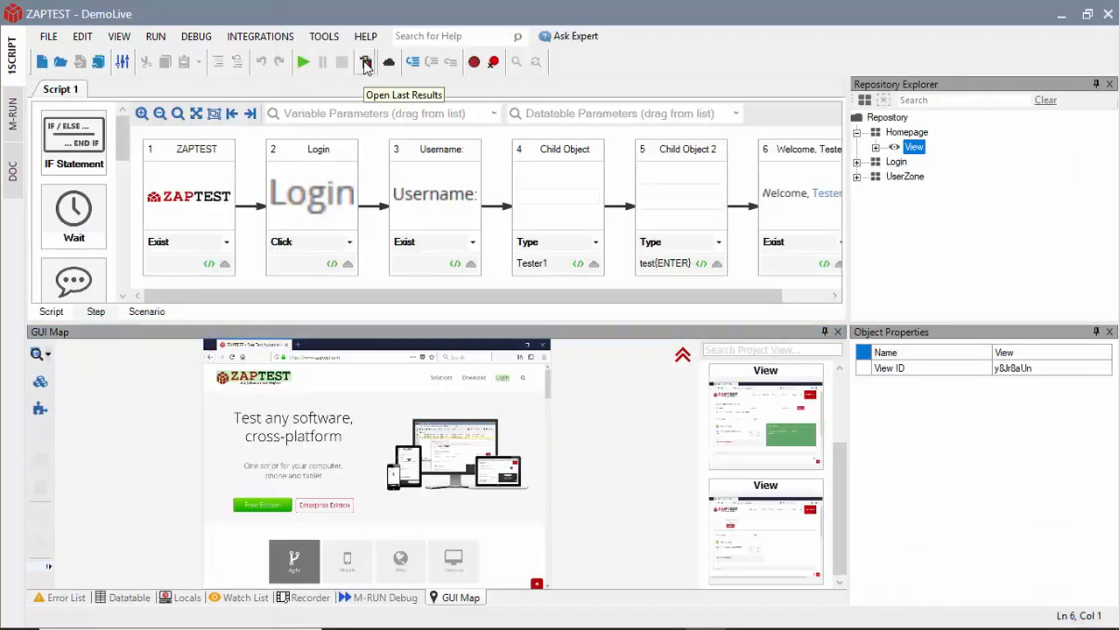
click(365, 61)
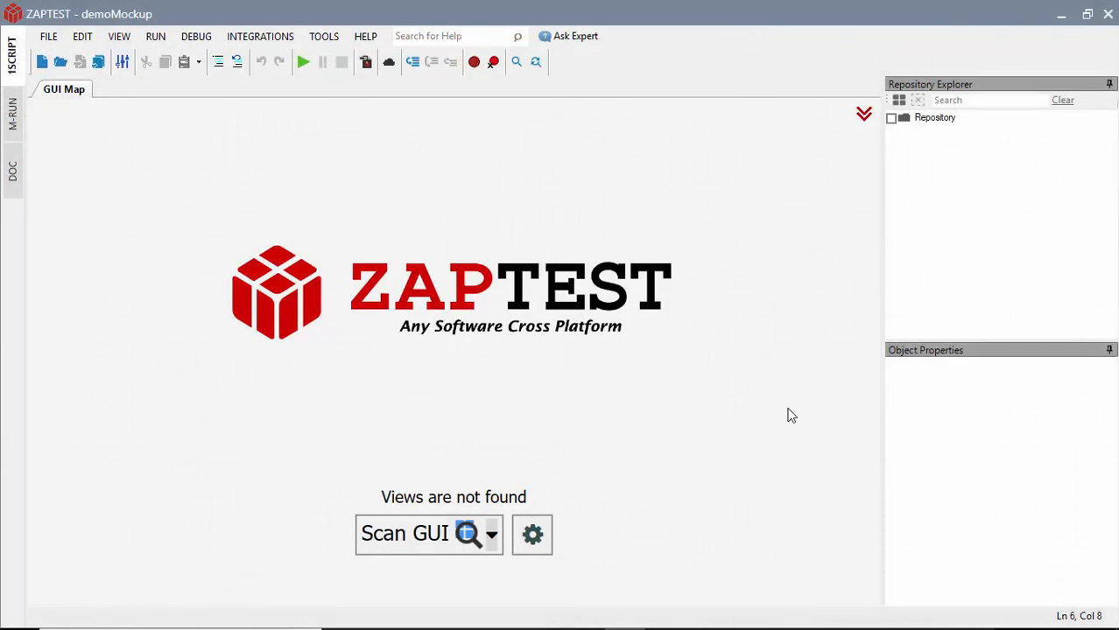
mouse_move(515, 501)
text(zap)
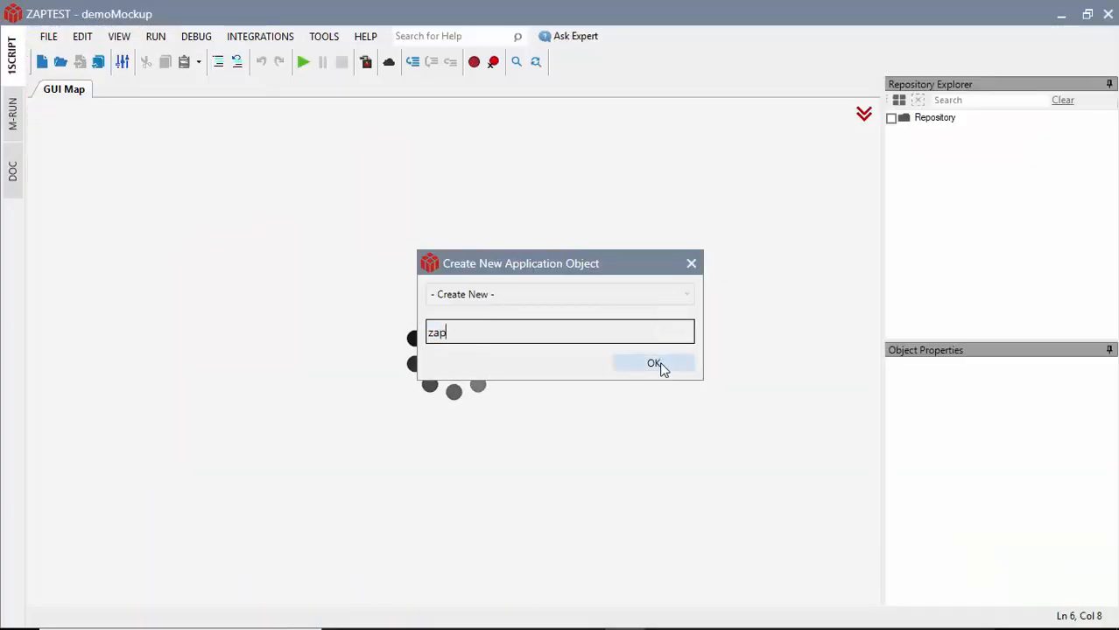
Step: Create the zap application from the homepage mockup and add the Login mockup view under it
click(655, 362)
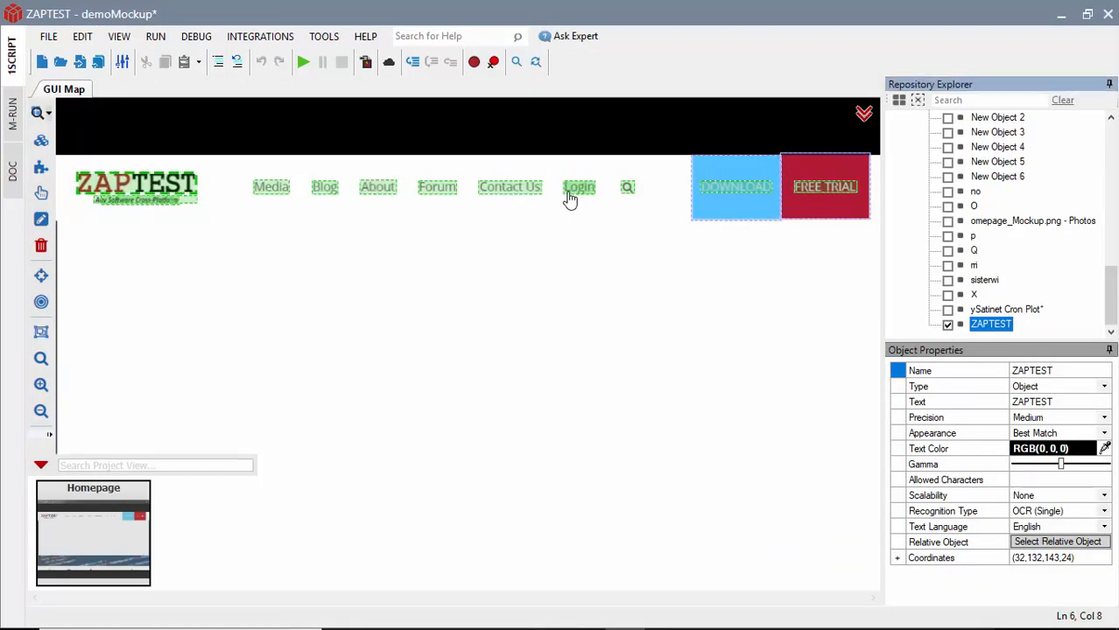
click(578, 186)
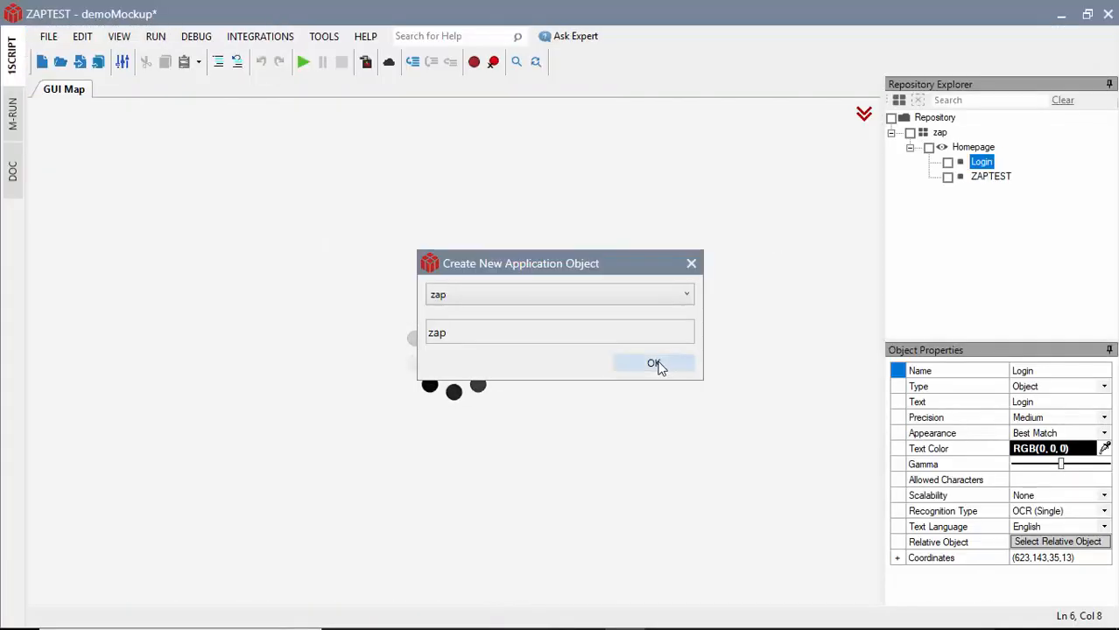
click(653, 364)
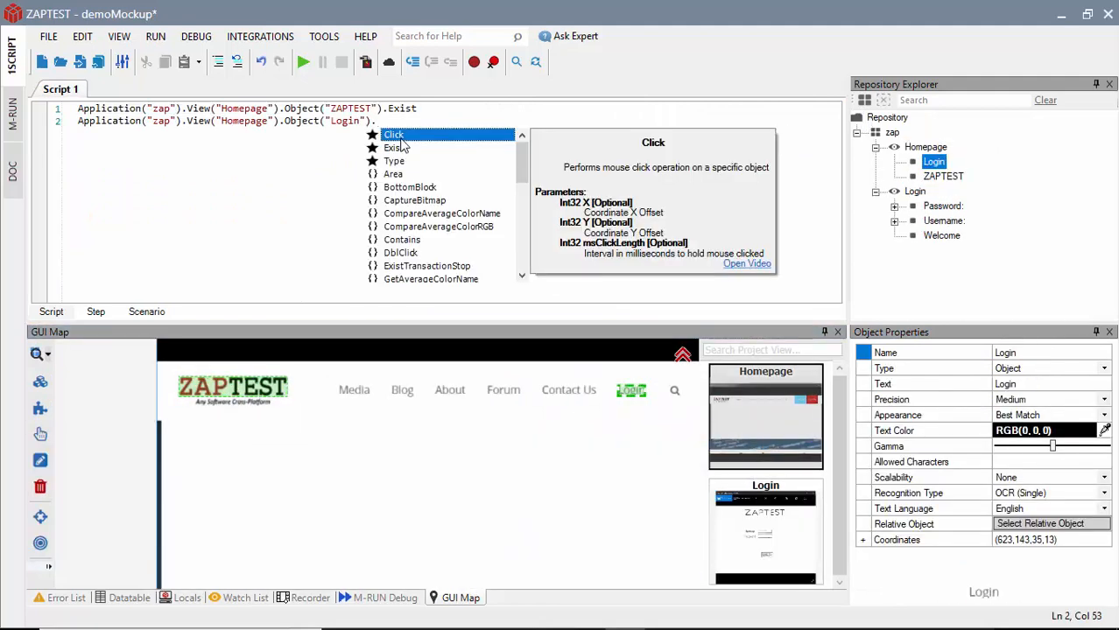
Step: Make the Login object step a click, add Launch "firefox" as line 1, and continue the typed script
click(392, 133)
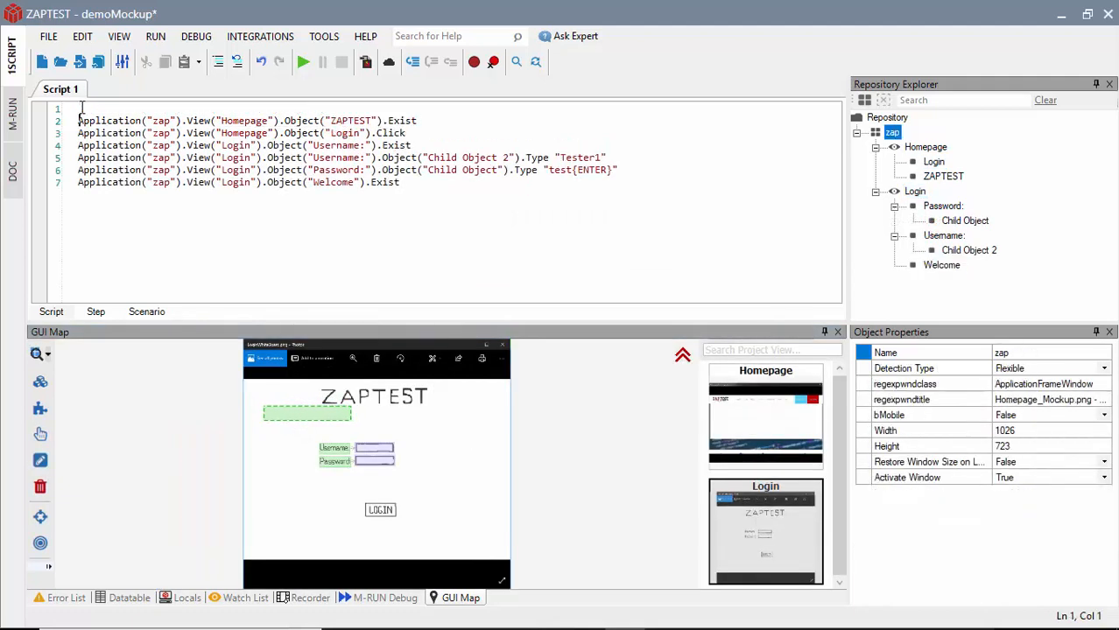
mouse_move(209, 119)
text(Application("zap").l)
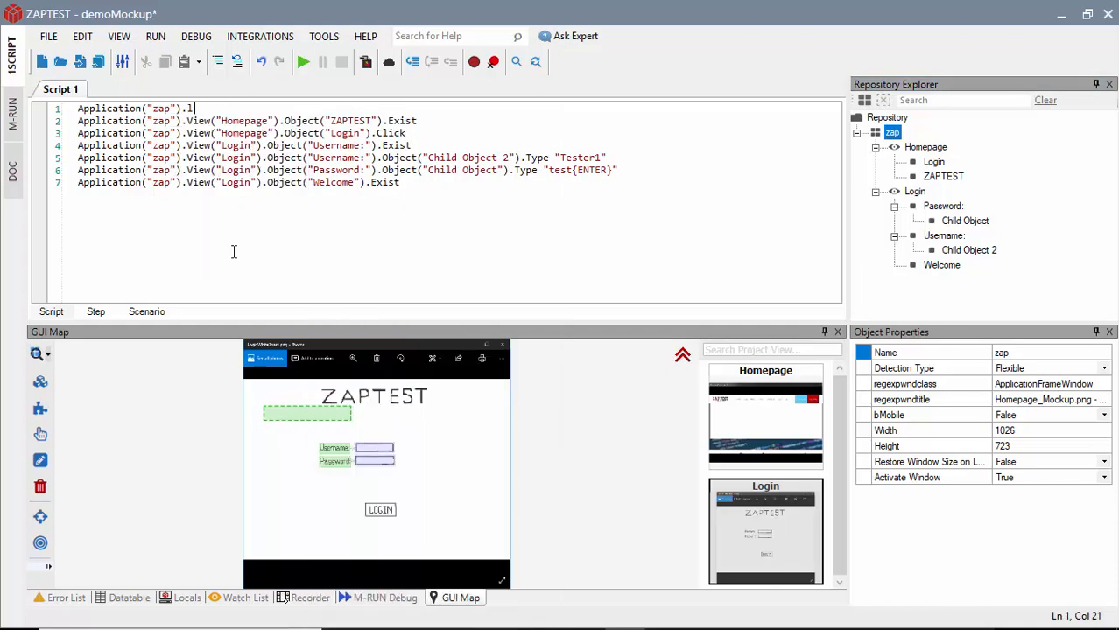
text(Launch "firefox",)
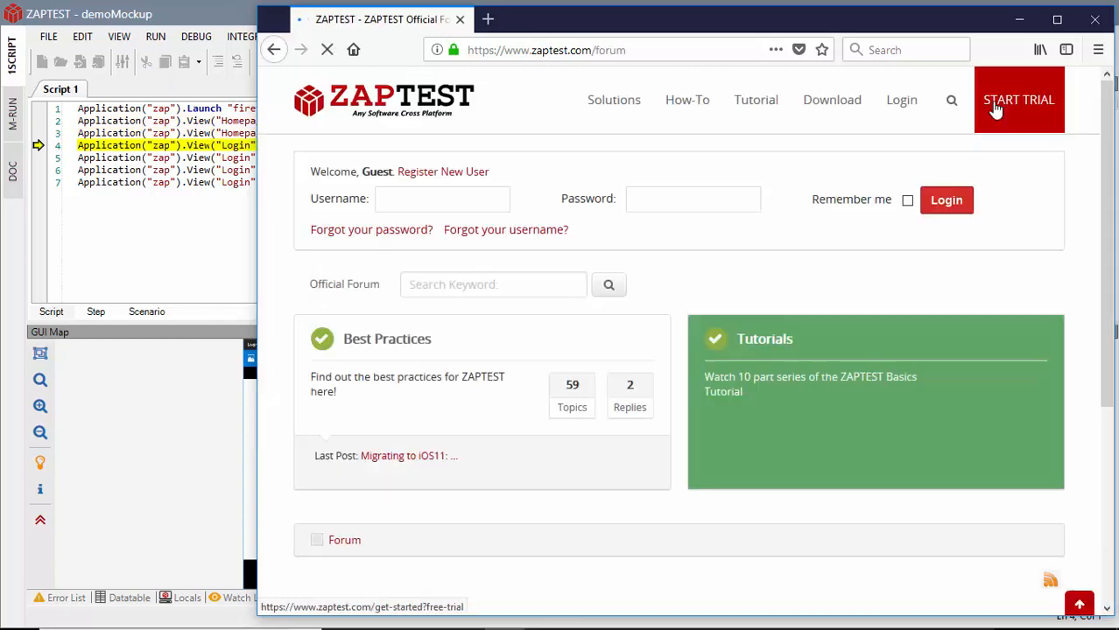
text(Te)
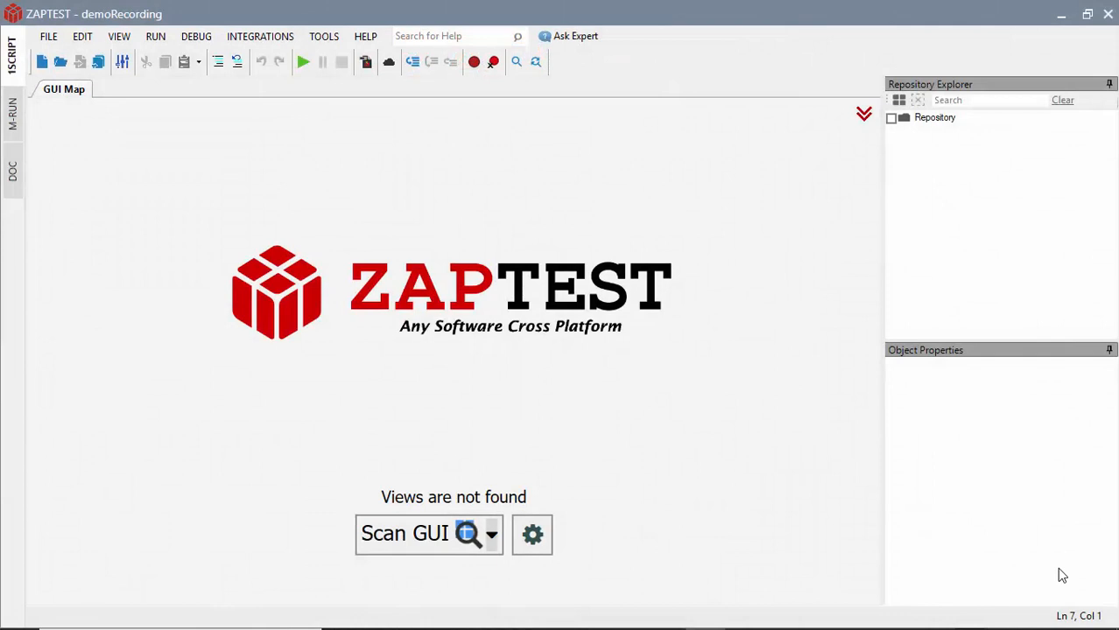
mouse_move(793, 433)
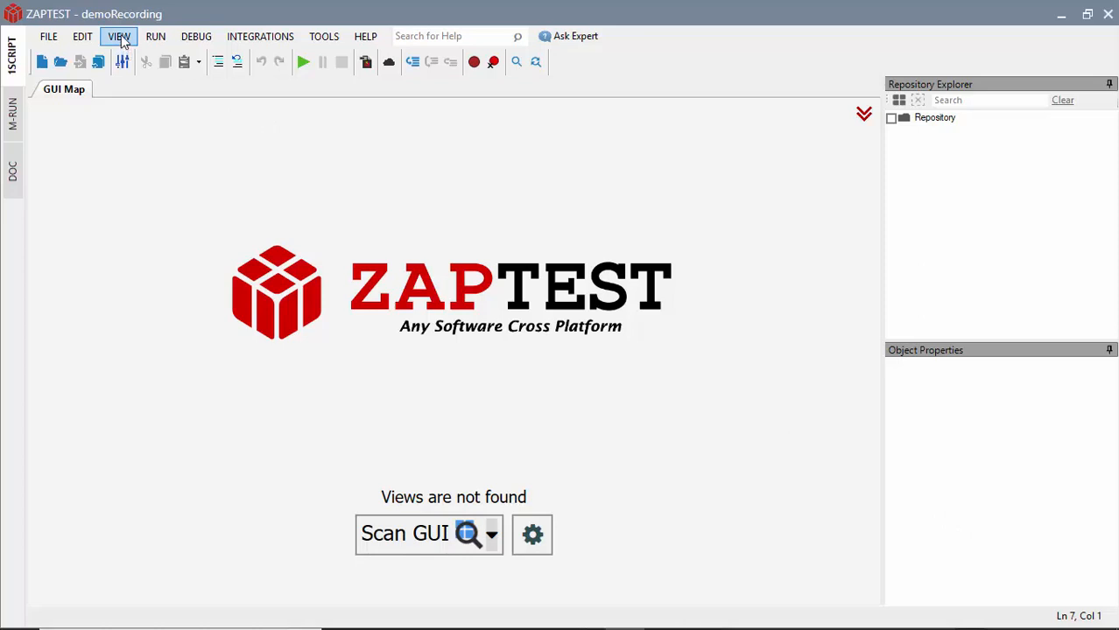
Step: Show the Recorder panel from the VIEW menu in demoRecording
click(119, 37)
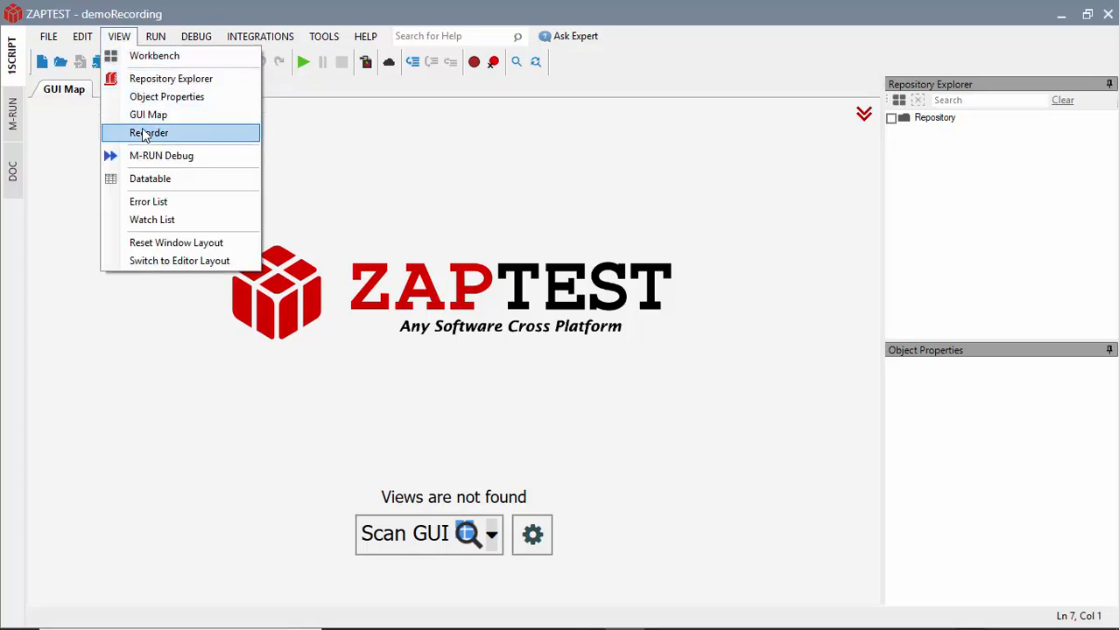
click(149, 133)
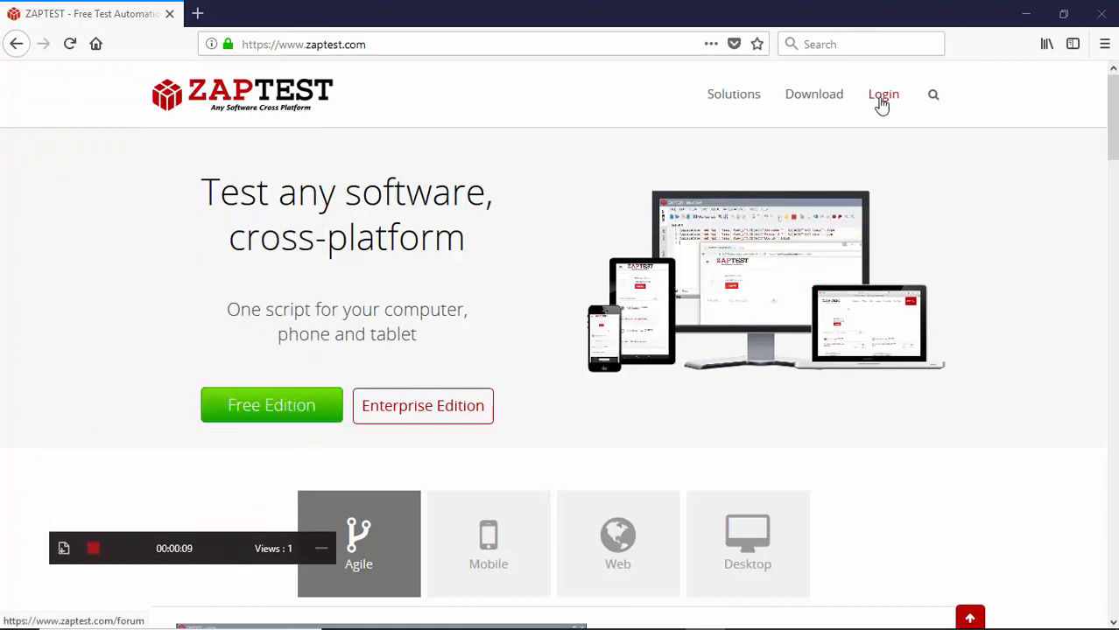
Step: Fill in username Tester1 from autocomplete, enter the password and submit the forum login
click(882, 95)
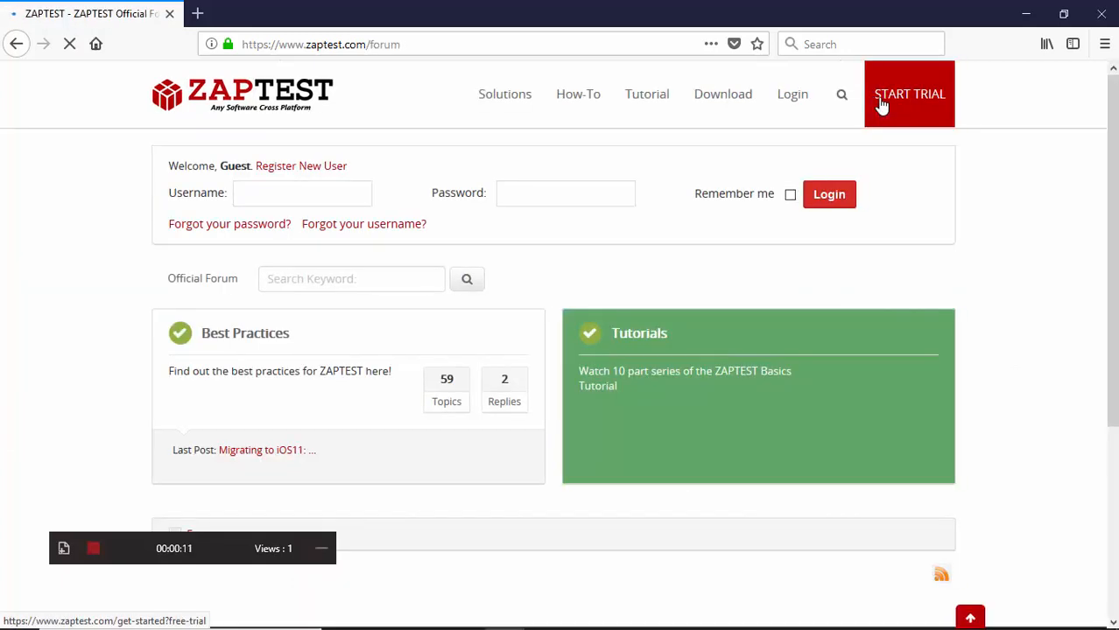
text(Test)
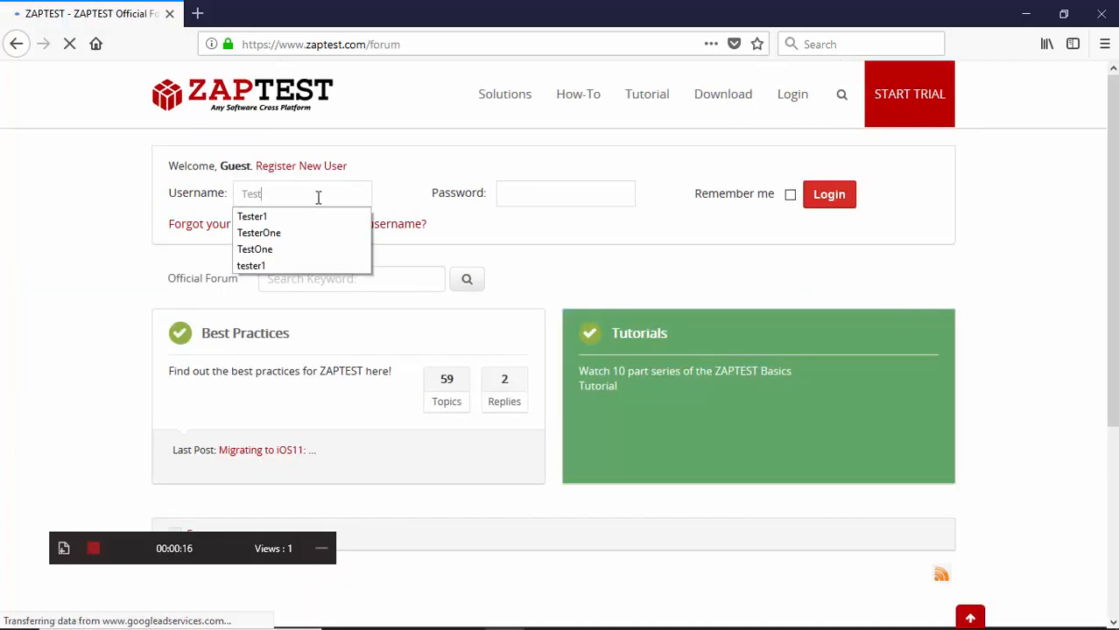
click(252, 217)
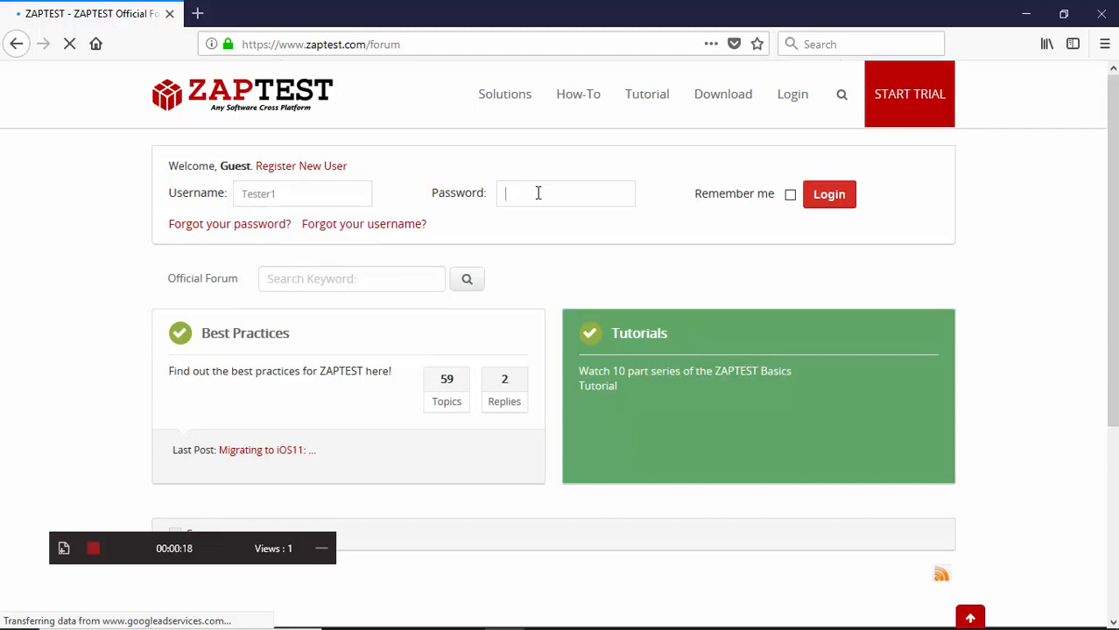
click(830, 193)
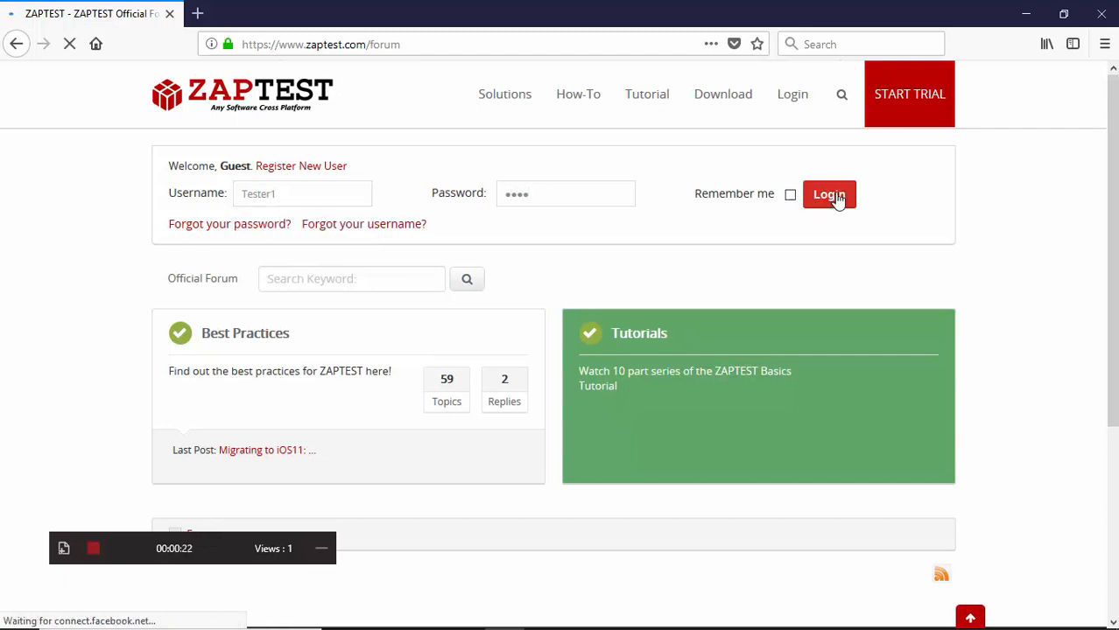
click(828, 193)
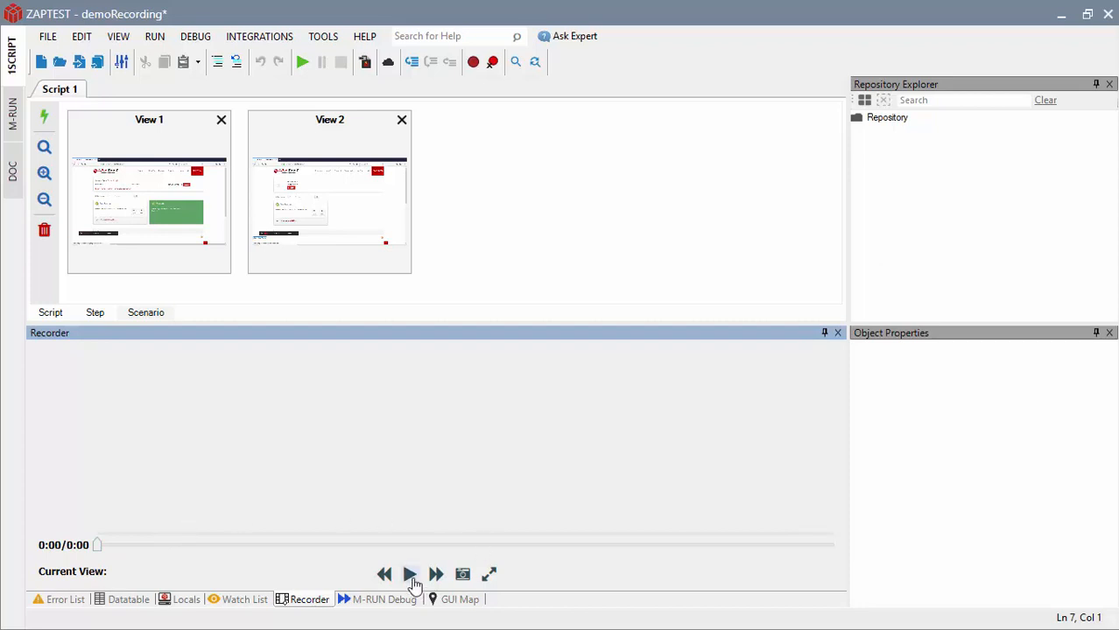
Step: Play back the recorded login video and create a new view from the current frame
click(410, 575)
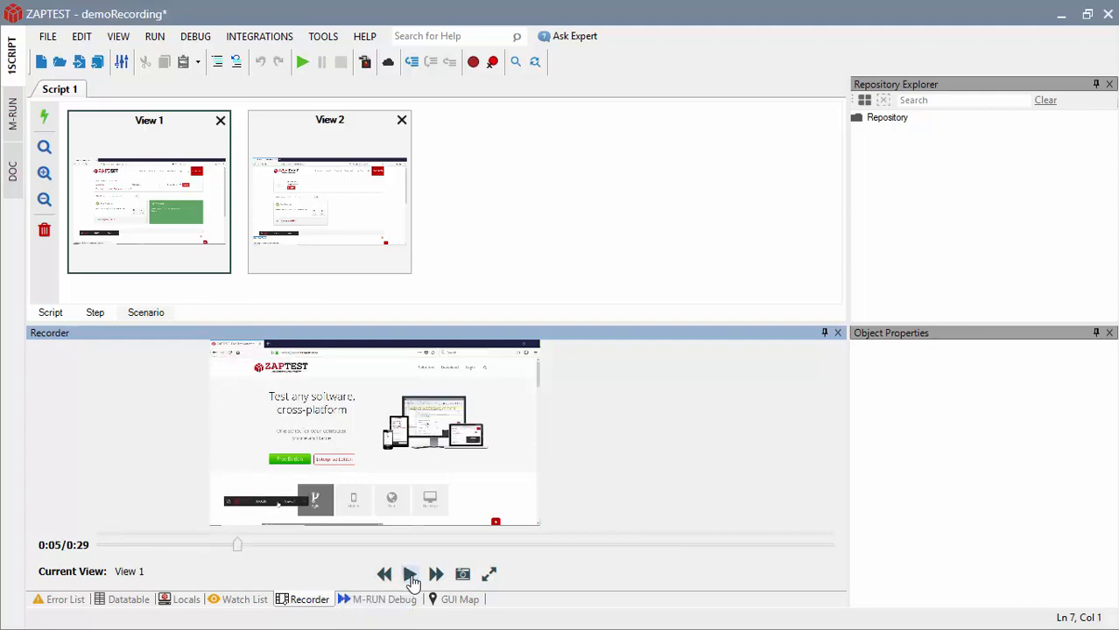
mouse_move(464, 574)
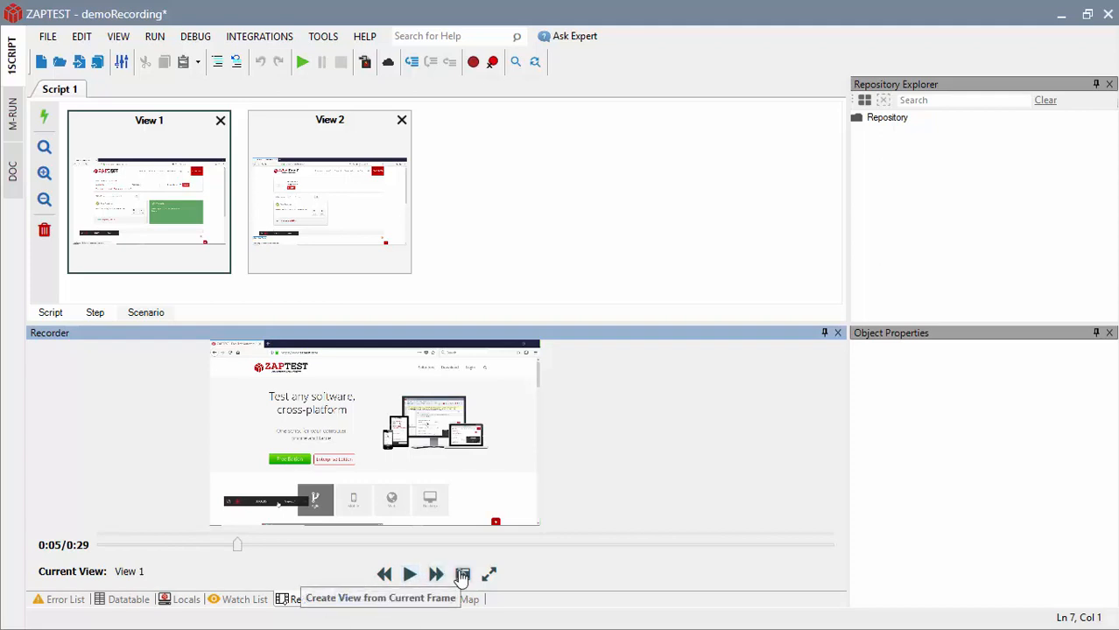
click(466, 575)
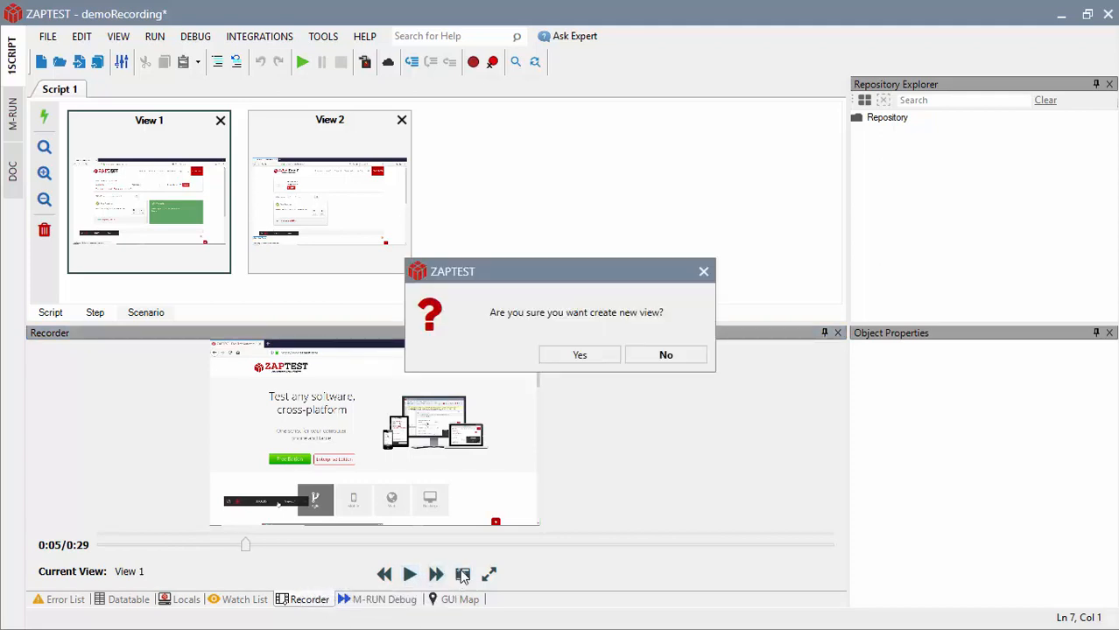
click(578, 354)
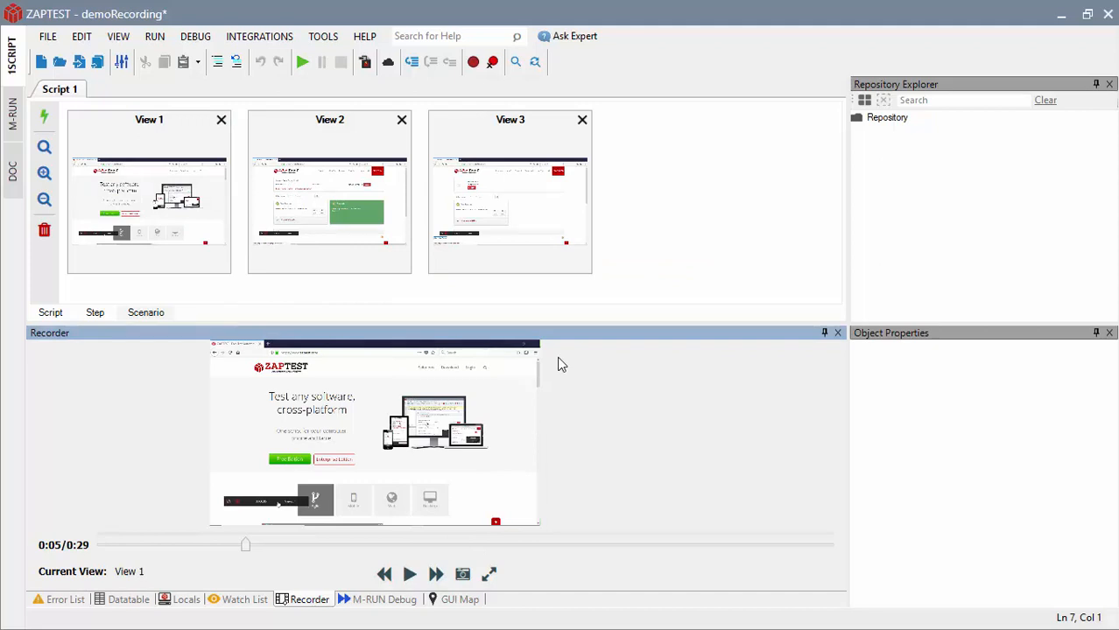
mouse_move(553, 365)
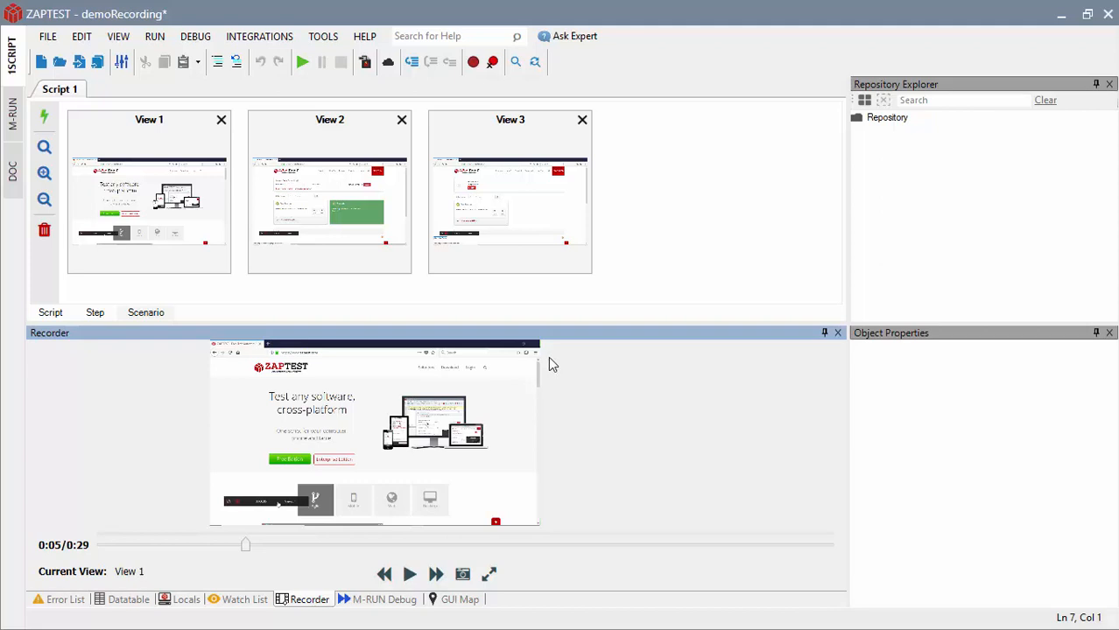
mouse_move(42, 119)
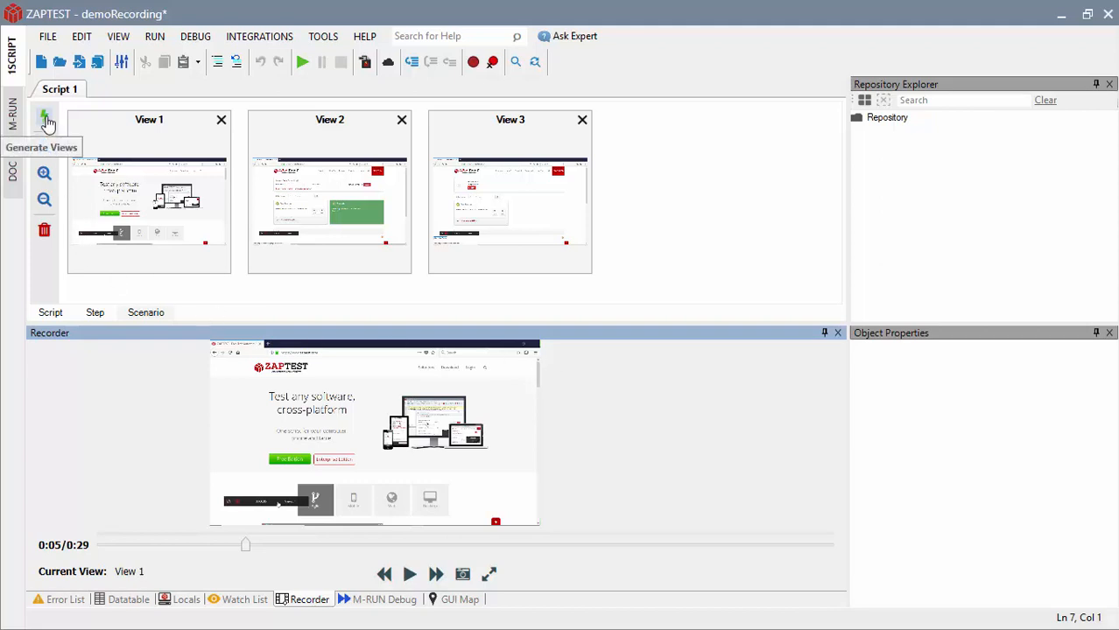
Step: Generate object maps for all views and select the login form's Username element
click(43, 119)
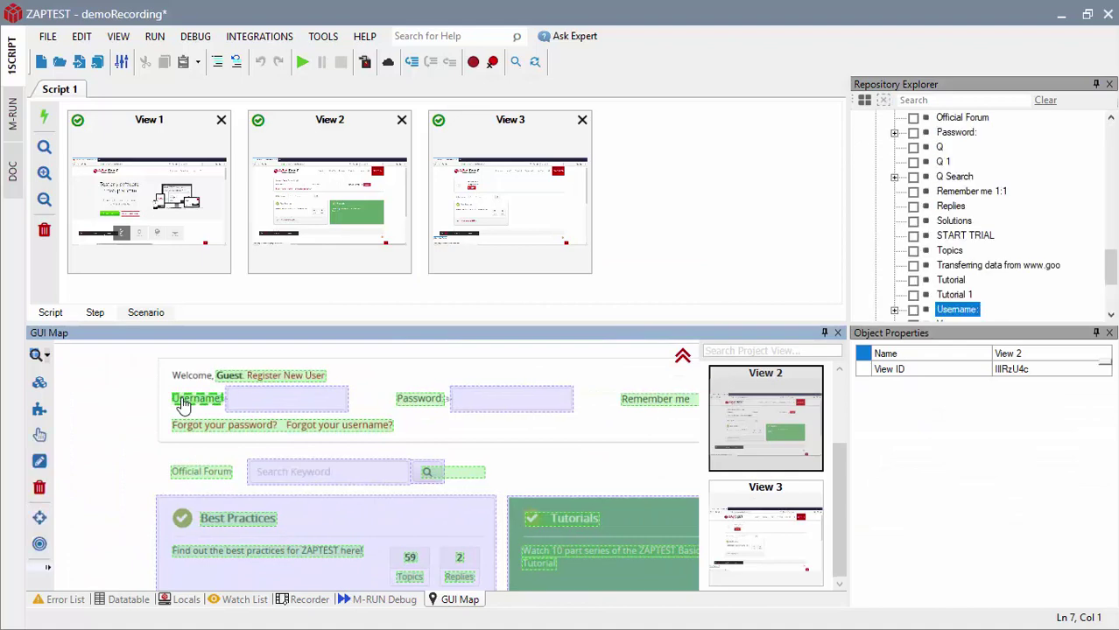
click(956, 131)
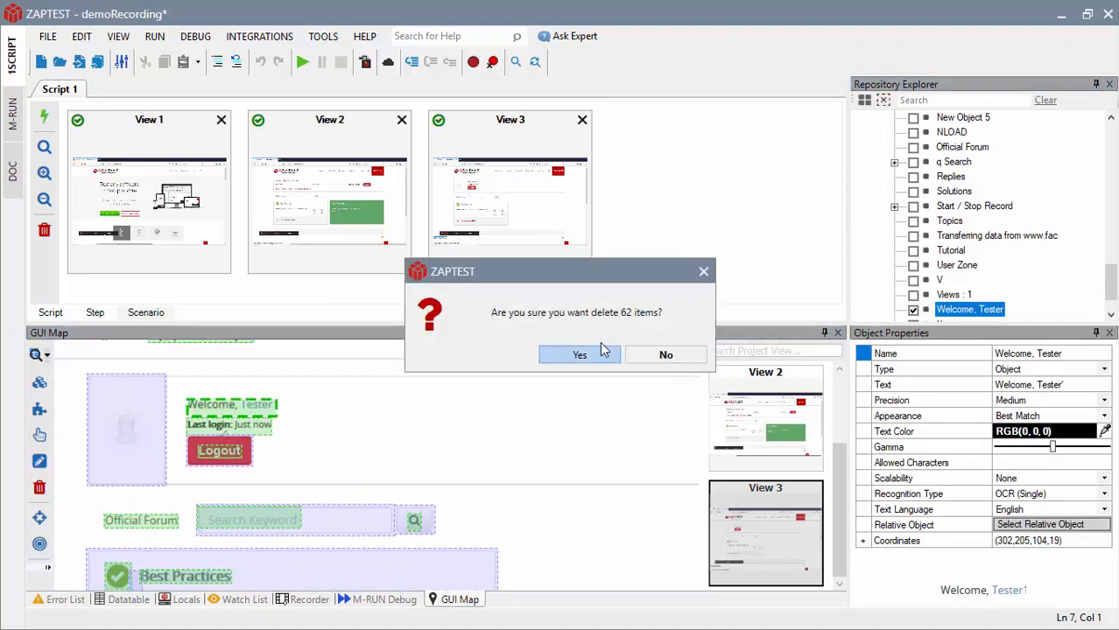
Step: Confirm deleting the 62 unneeded objects and replay the login script in Firefox
click(580, 353)
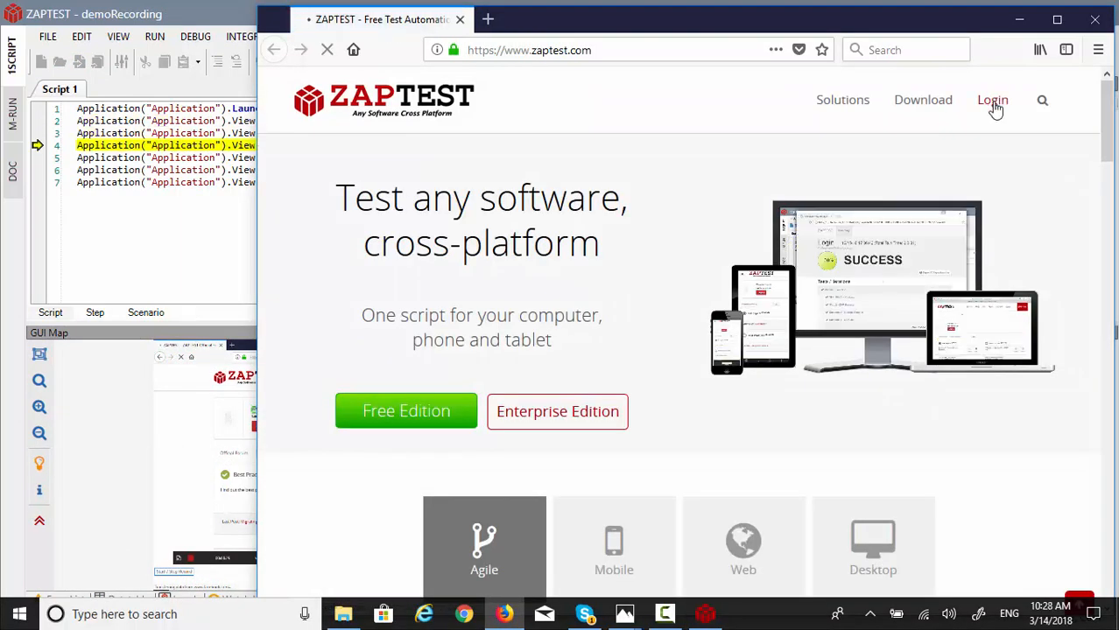
click(991, 98)
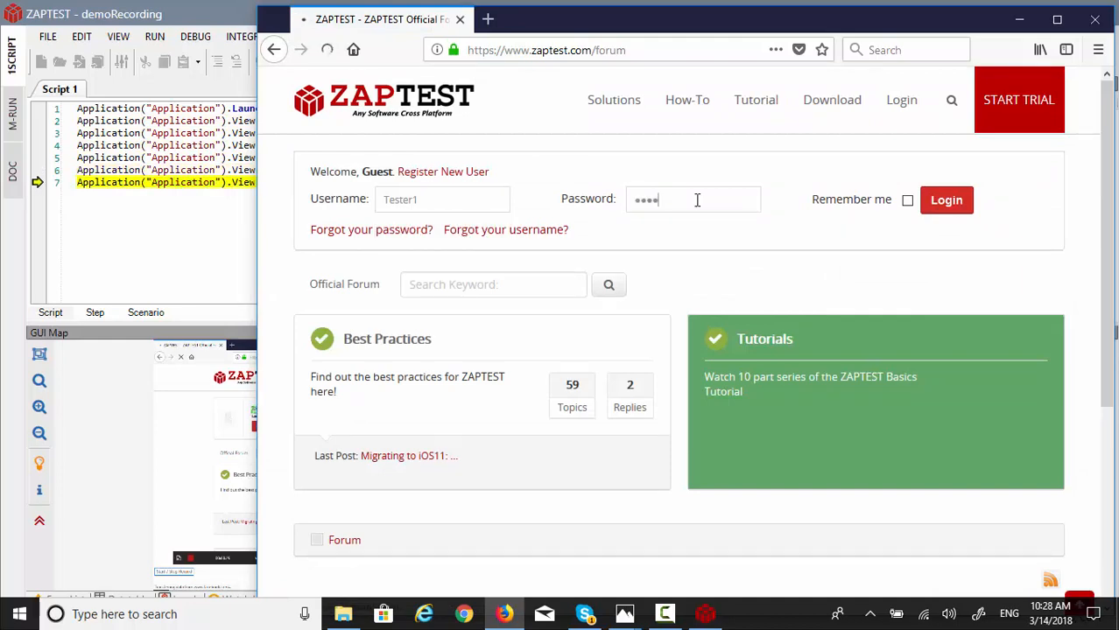
click(945, 200)
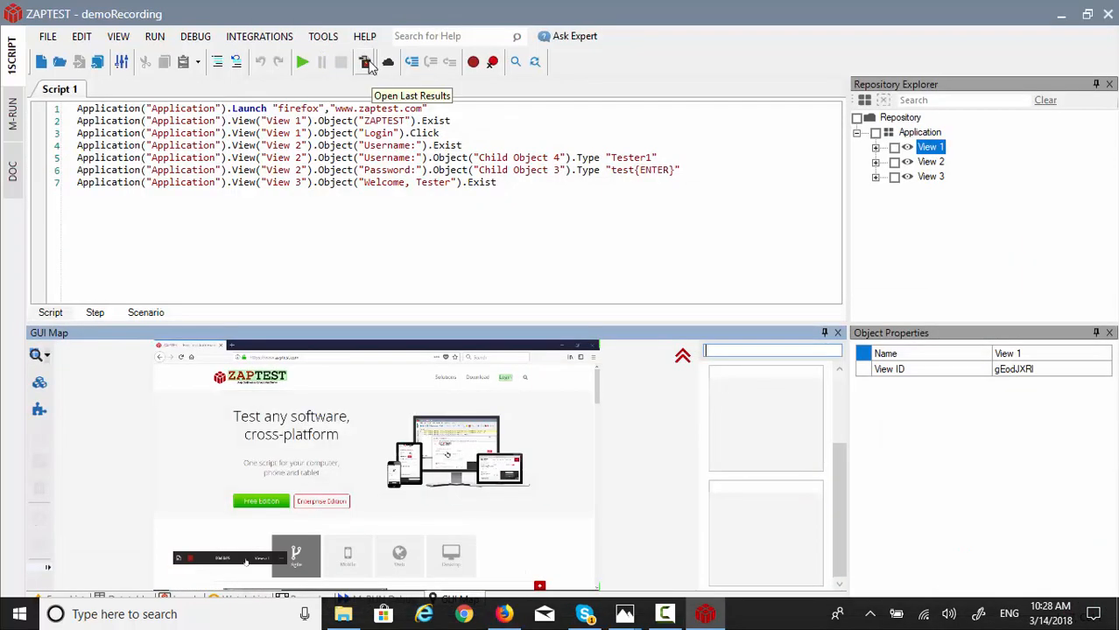
Step: Review the last run's report showing all seven steps passed
click(365, 61)
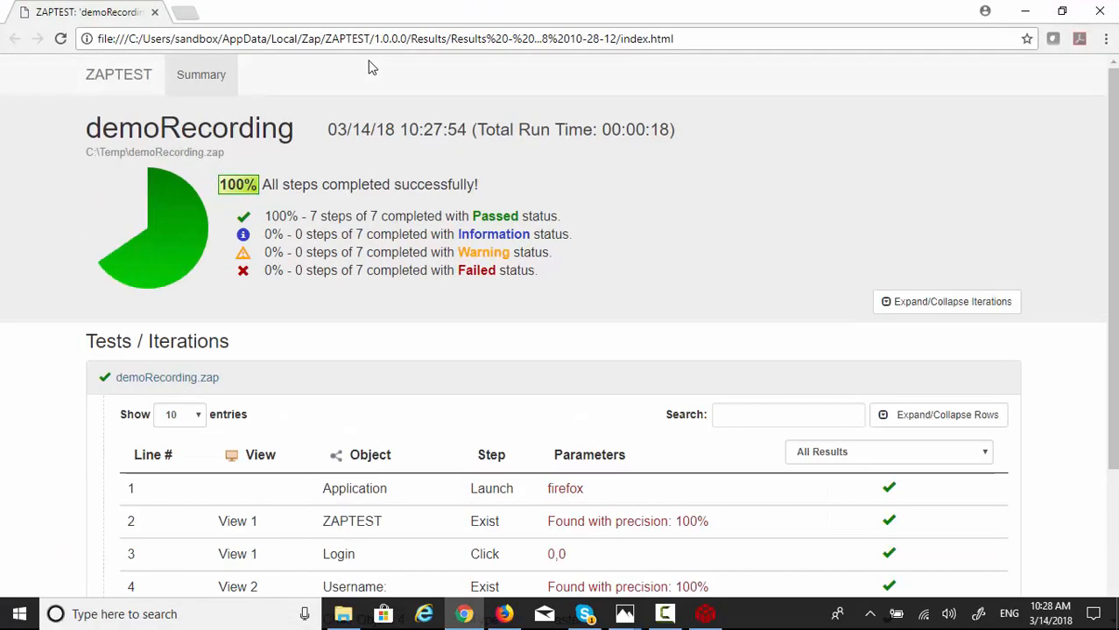
scroll(down, 3)
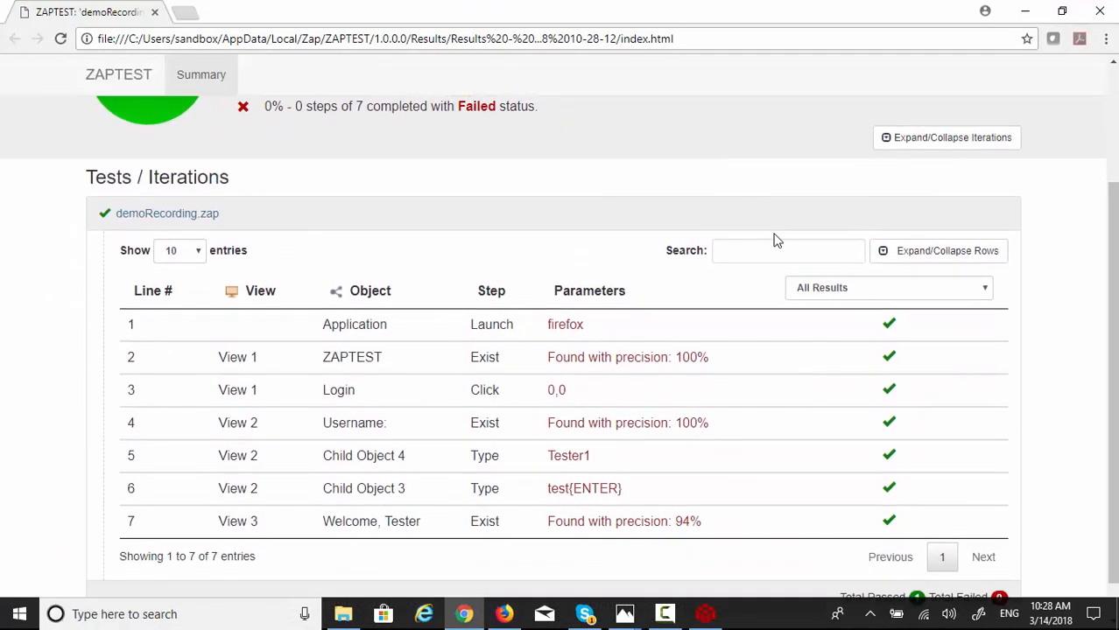
click(939, 207)
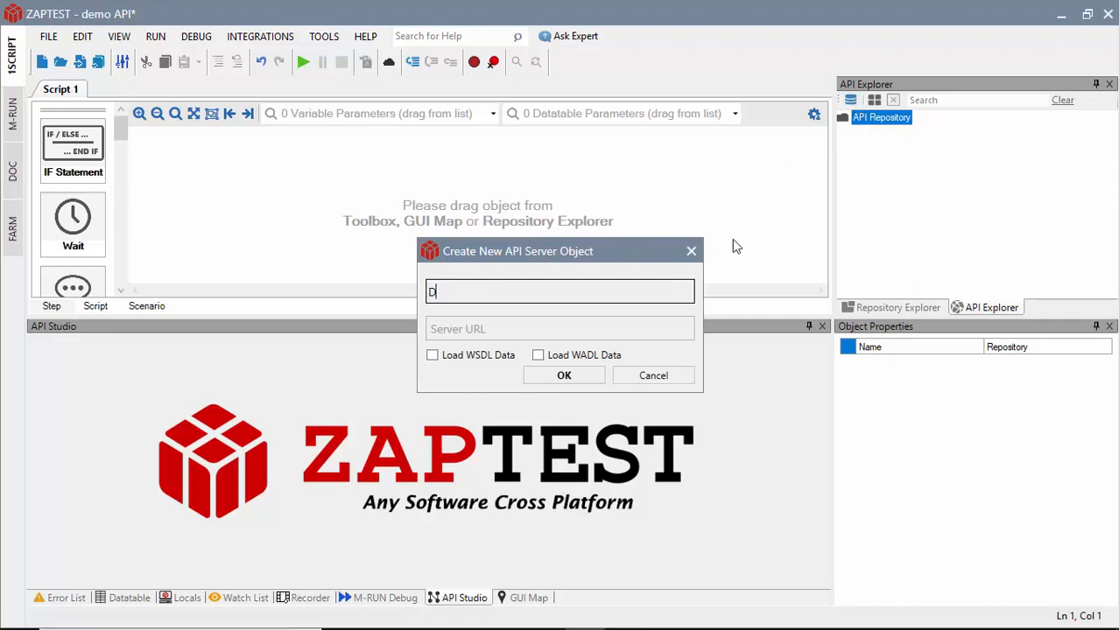
text(emo Server)
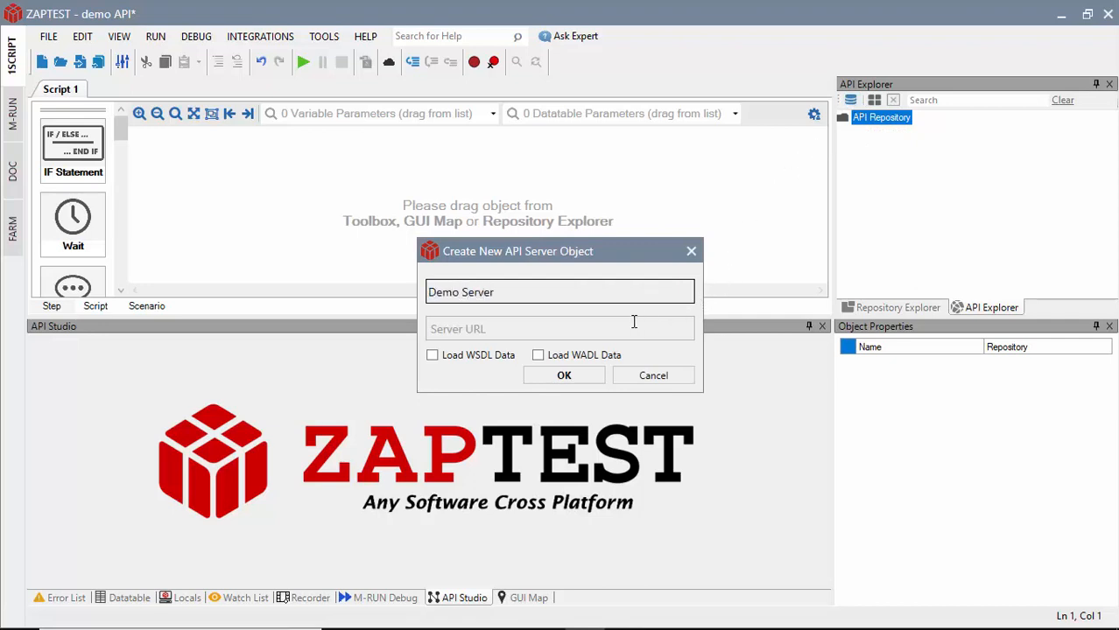
text(http://api-demo.zaptest.com:8088/service.svc)
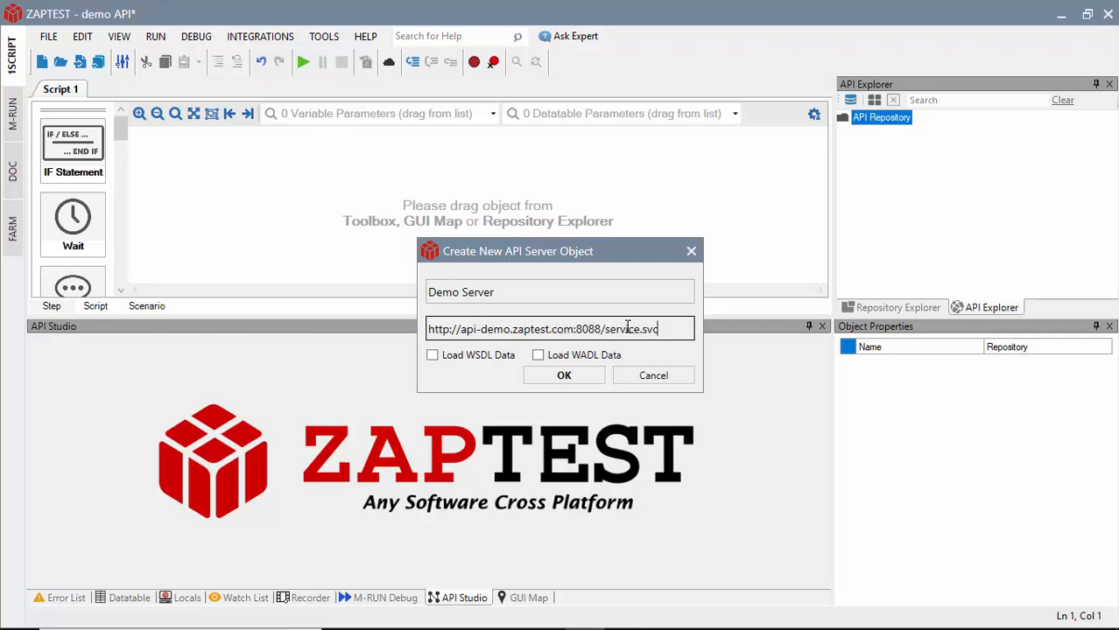
click(431, 354)
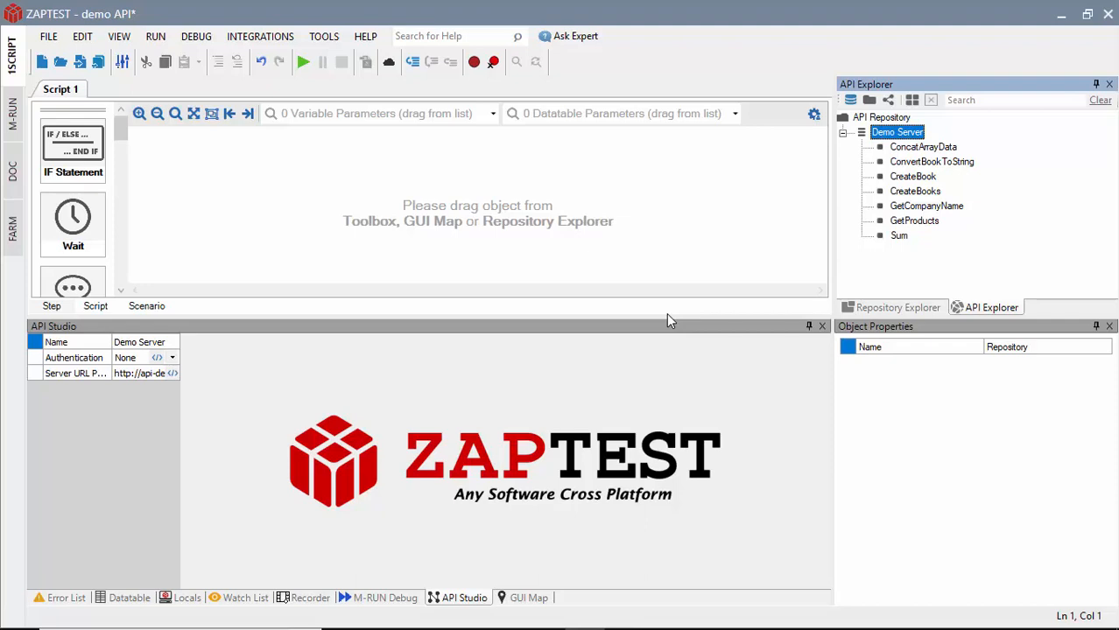
Step: Inspect GetCompanyName's details, attachments and response check list for the ZAPTEST, Inc check
click(926, 207)
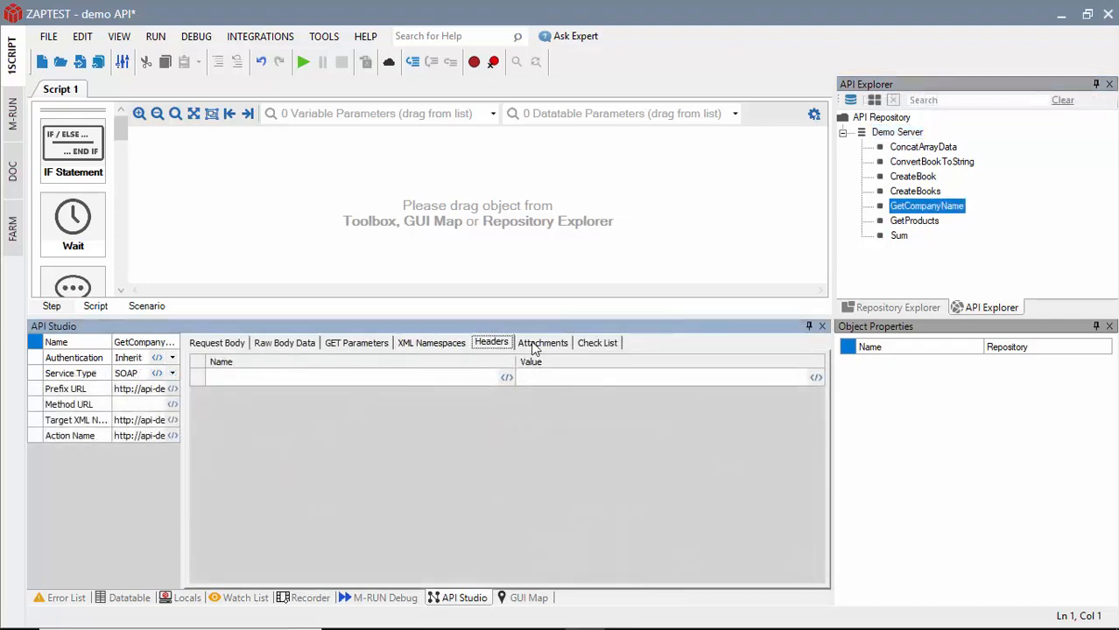
click(543, 342)
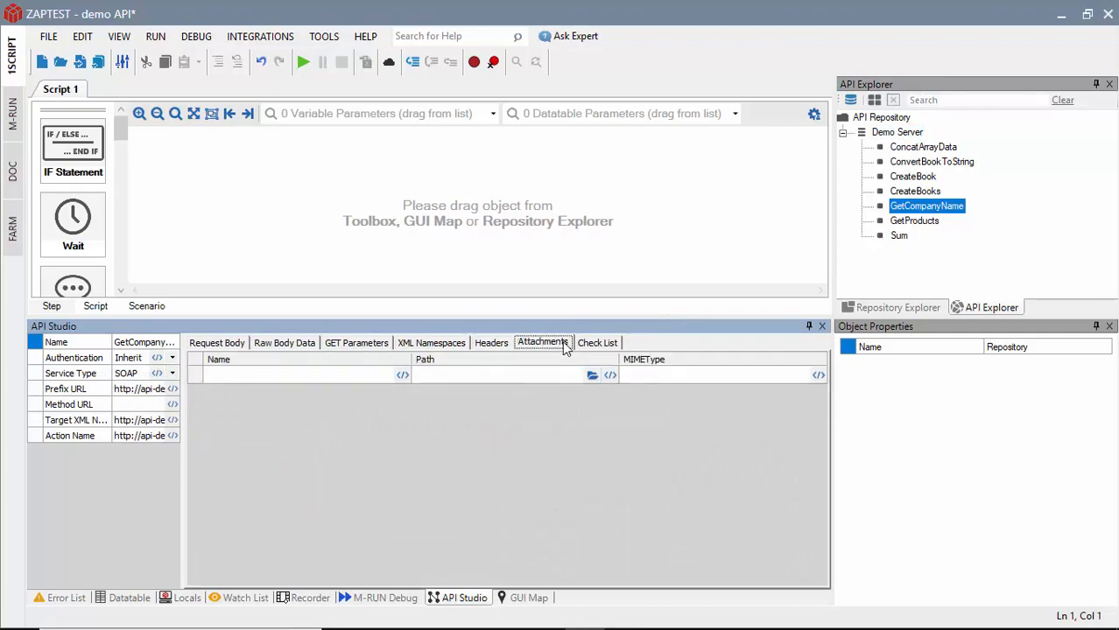
click(597, 341)
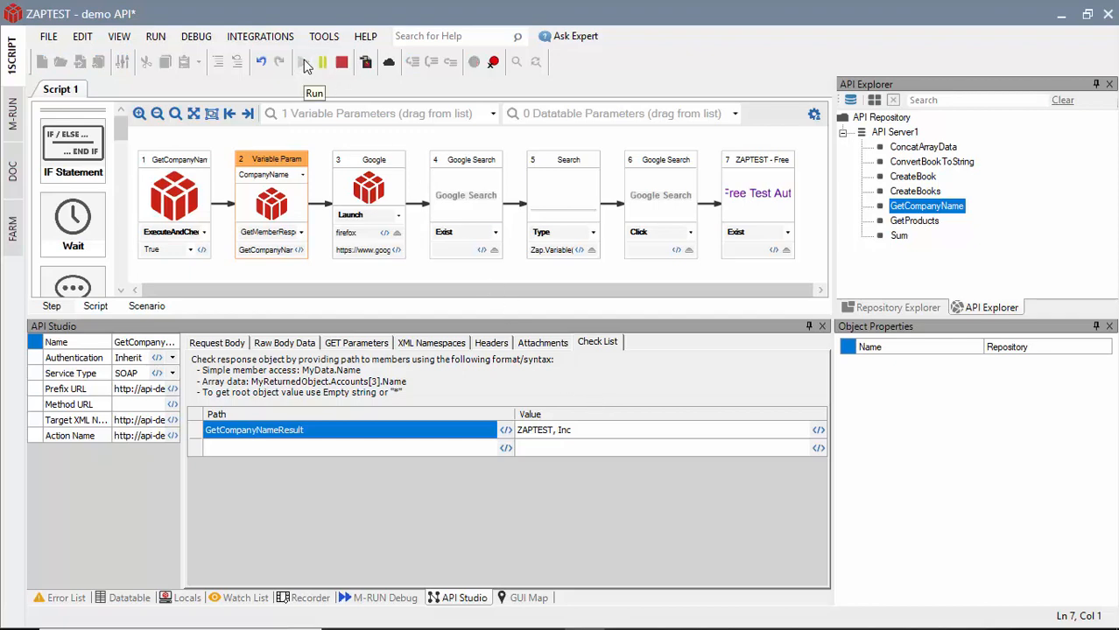
Step: Run the seven-step API and Google search test from the toolbar
click(301, 63)
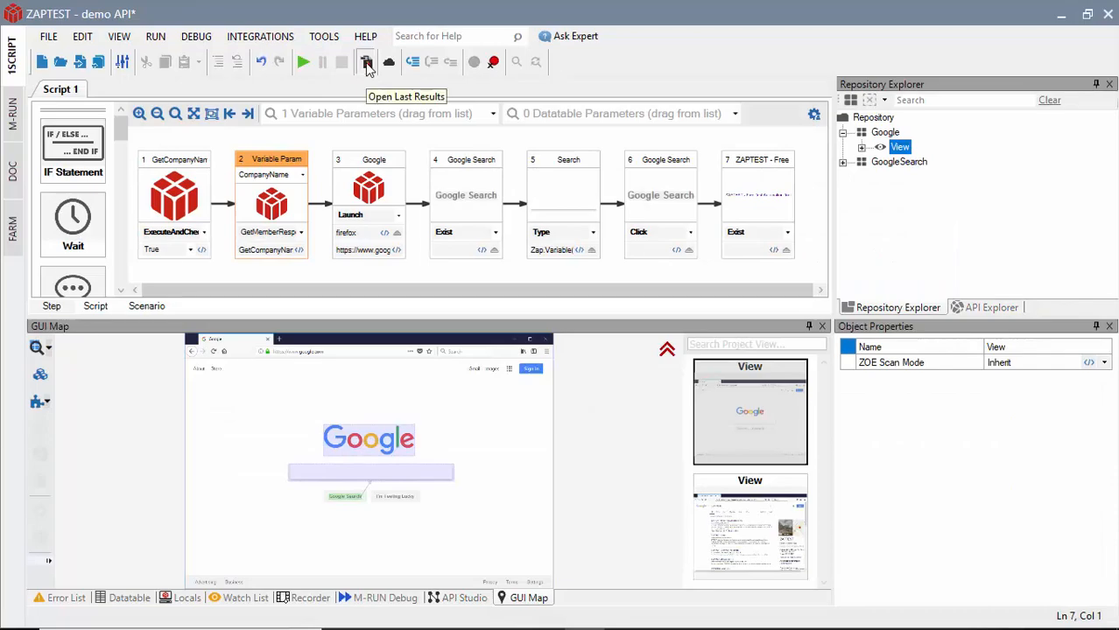
Step: Review the last run's HTML report with all six steps passed, then return to the demoMockup project
click(366, 62)
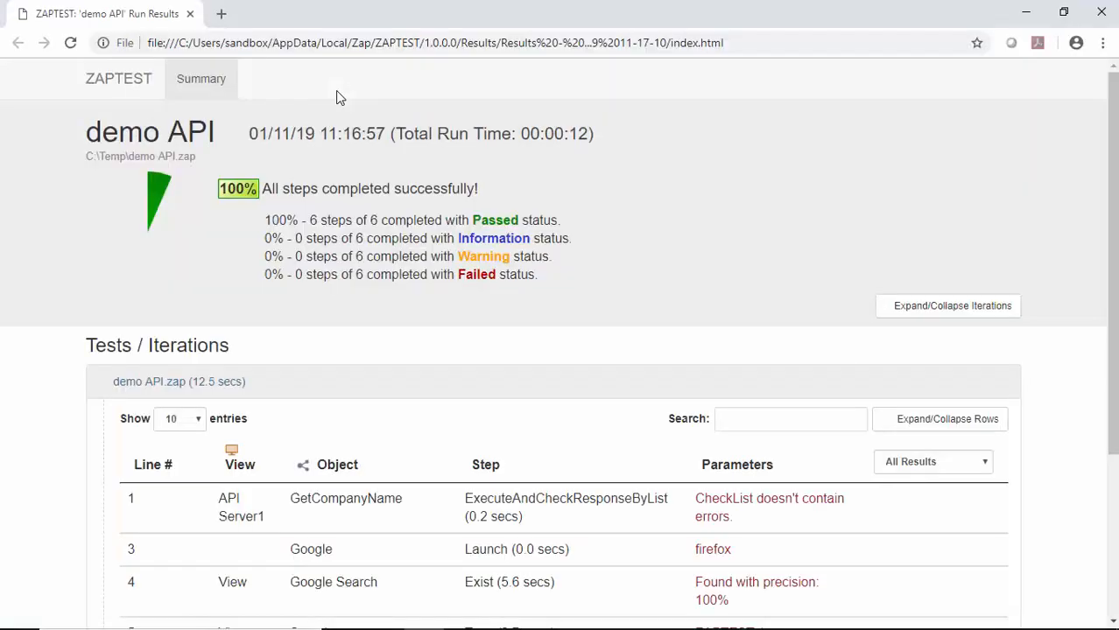
scroll(down, 3)
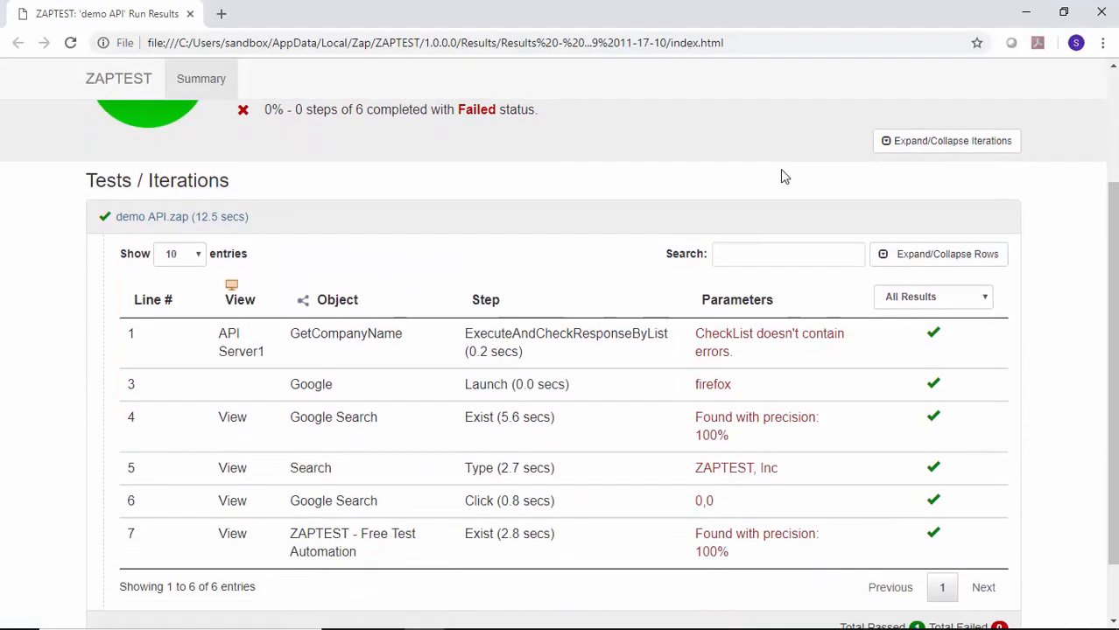
click(939, 178)
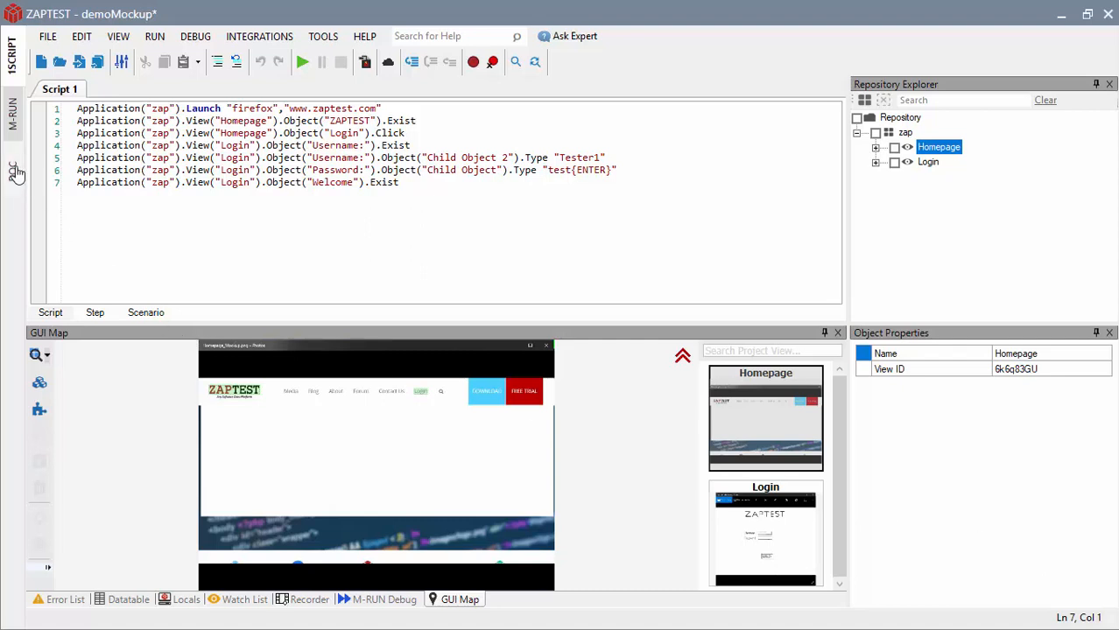
Step: Generate four documentation steps with expected results from the demoMockup login script
click(13, 171)
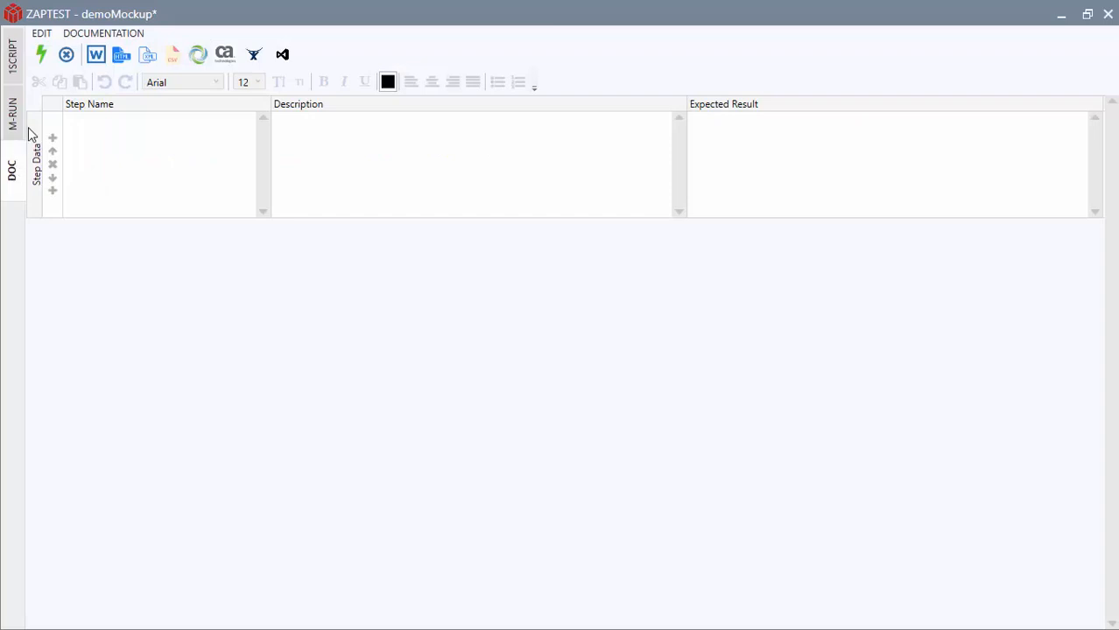
mouse_move(39, 54)
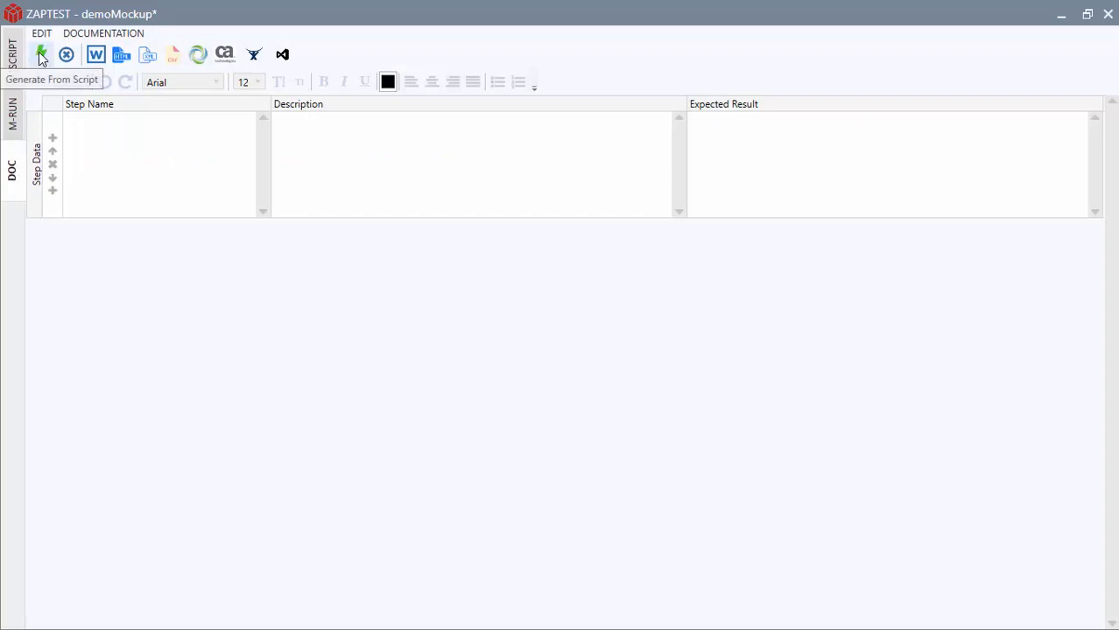
click(39, 54)
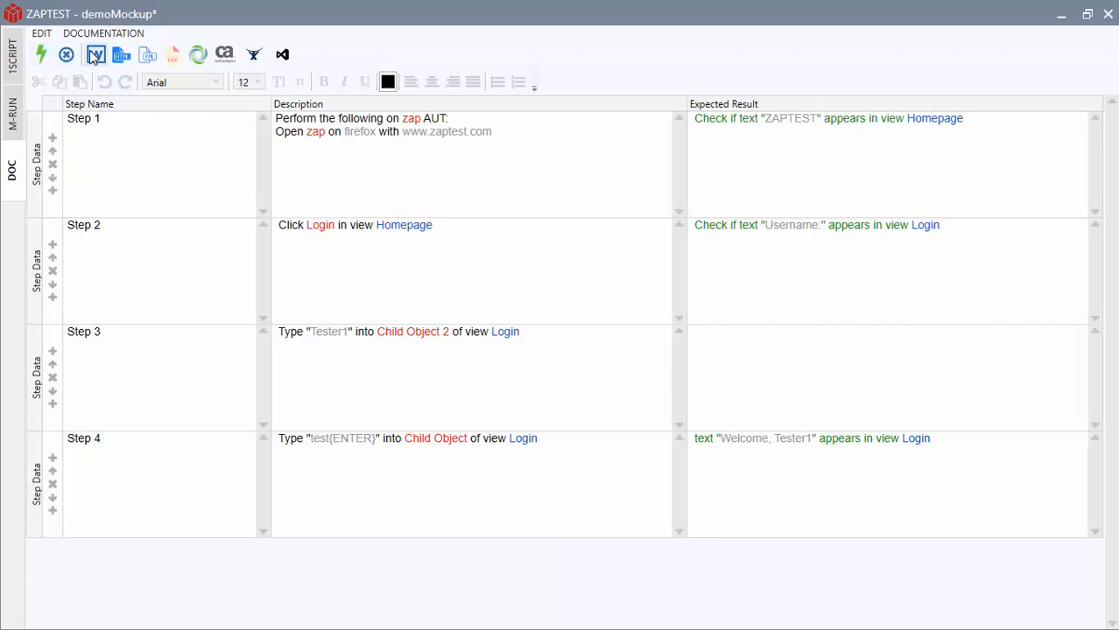
mouse_move(125, 55)
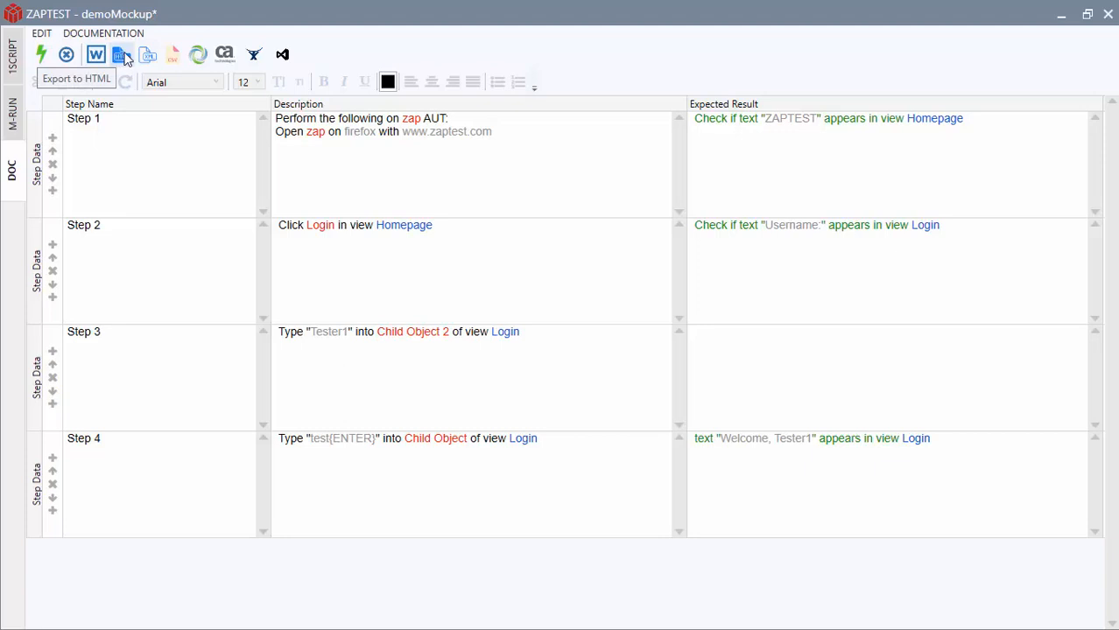
mouse_move(172, 54)
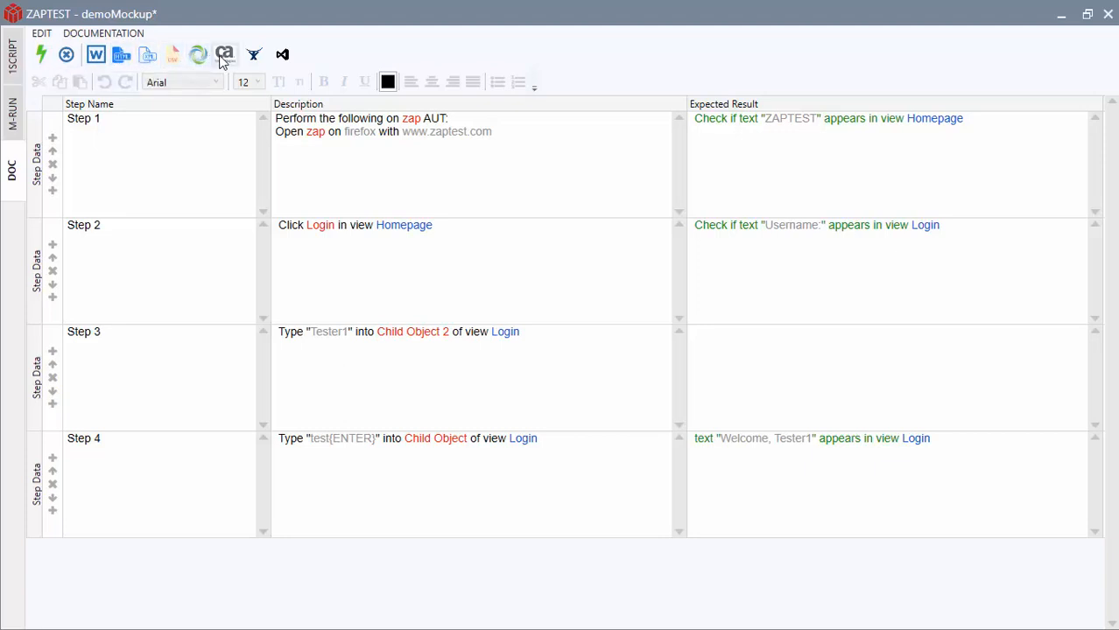
mouse_move(252, 55)
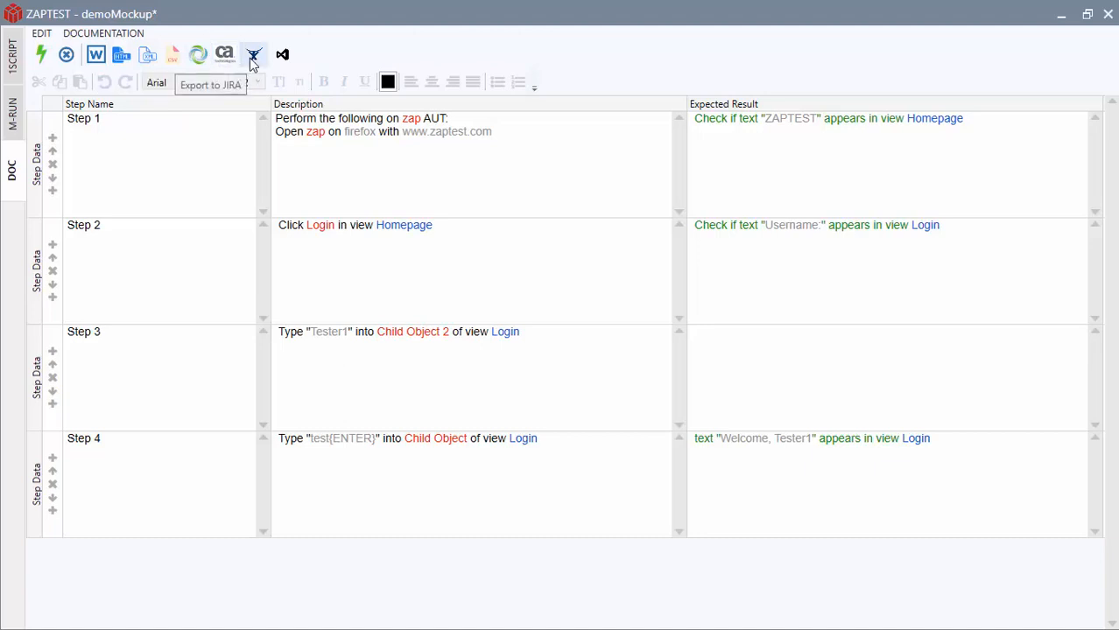
mouse_move(286, 55)
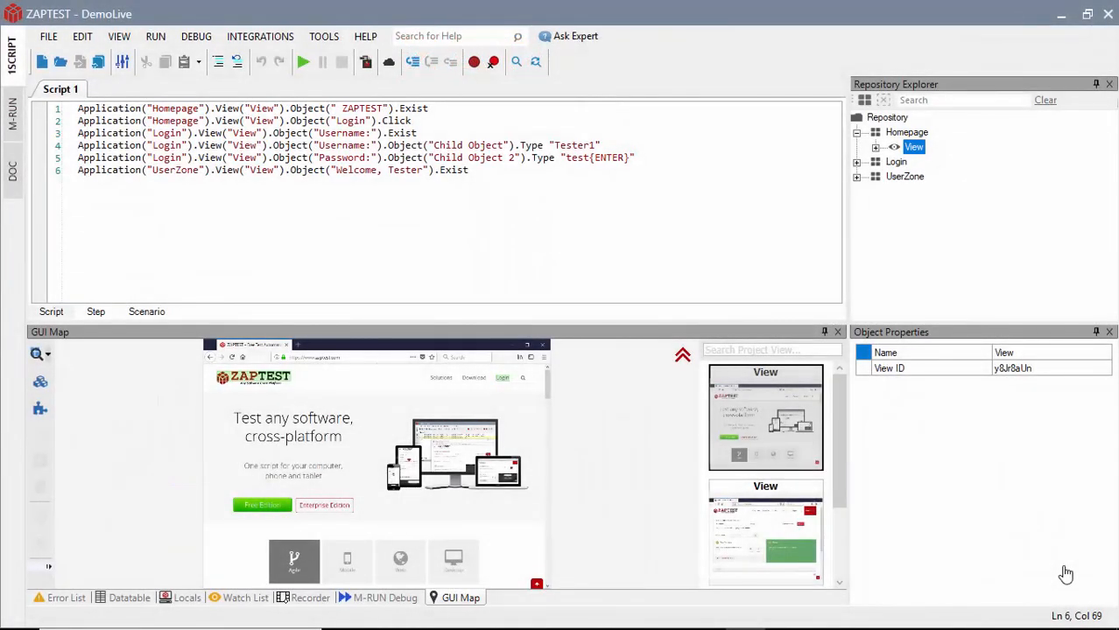
mouse_move(12, 149)
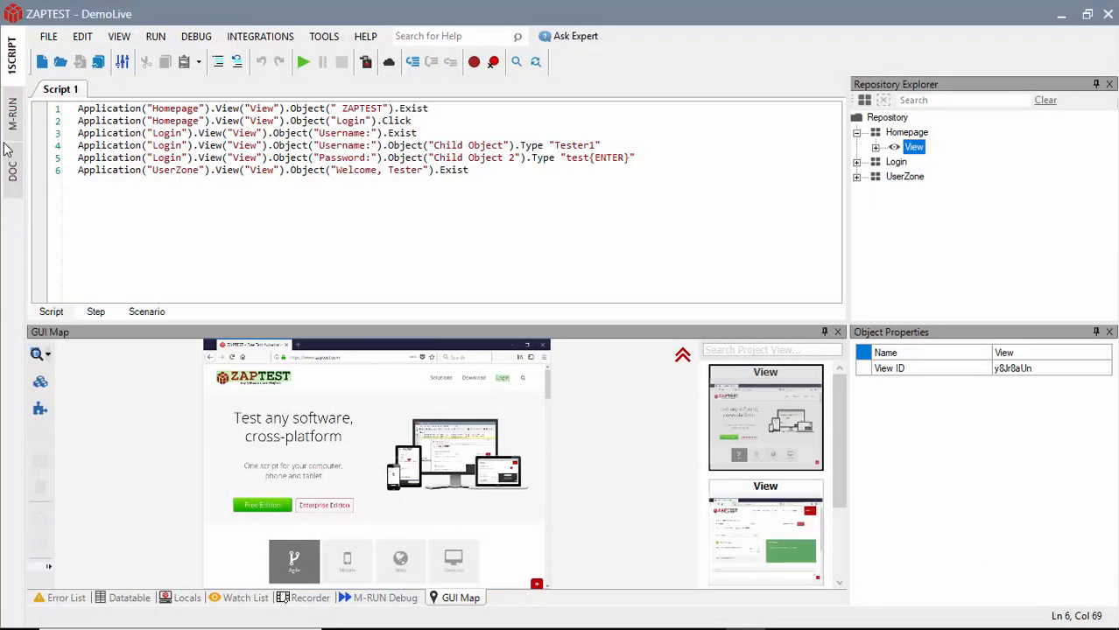
Step: Show the M-RUN dashboard with the DemoLive script and four connected devices
click(11, 123)
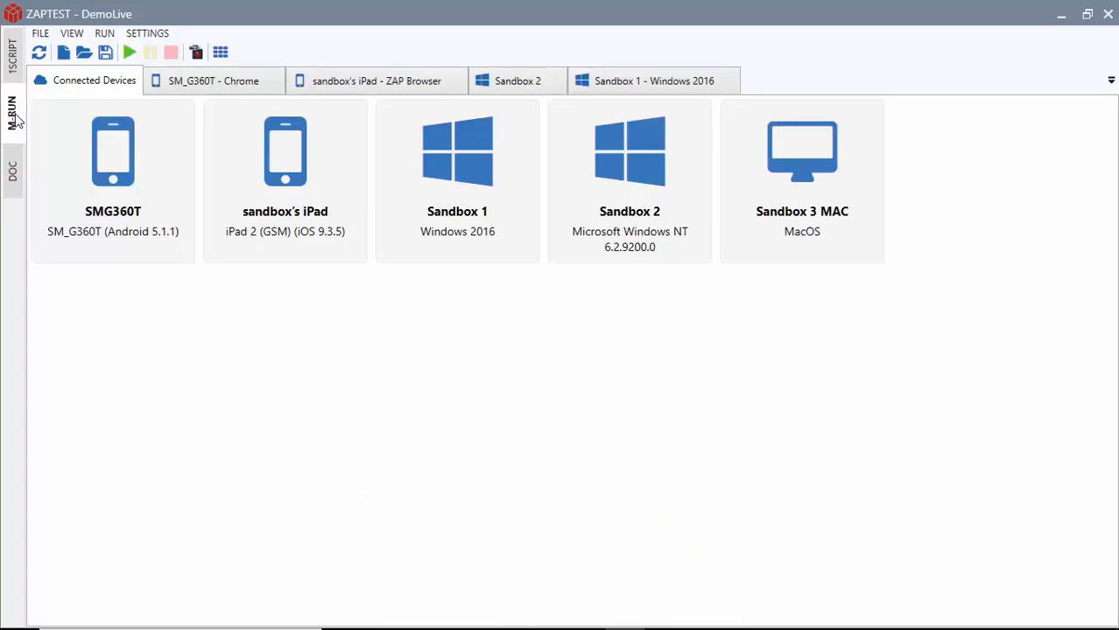
click(224, 49)
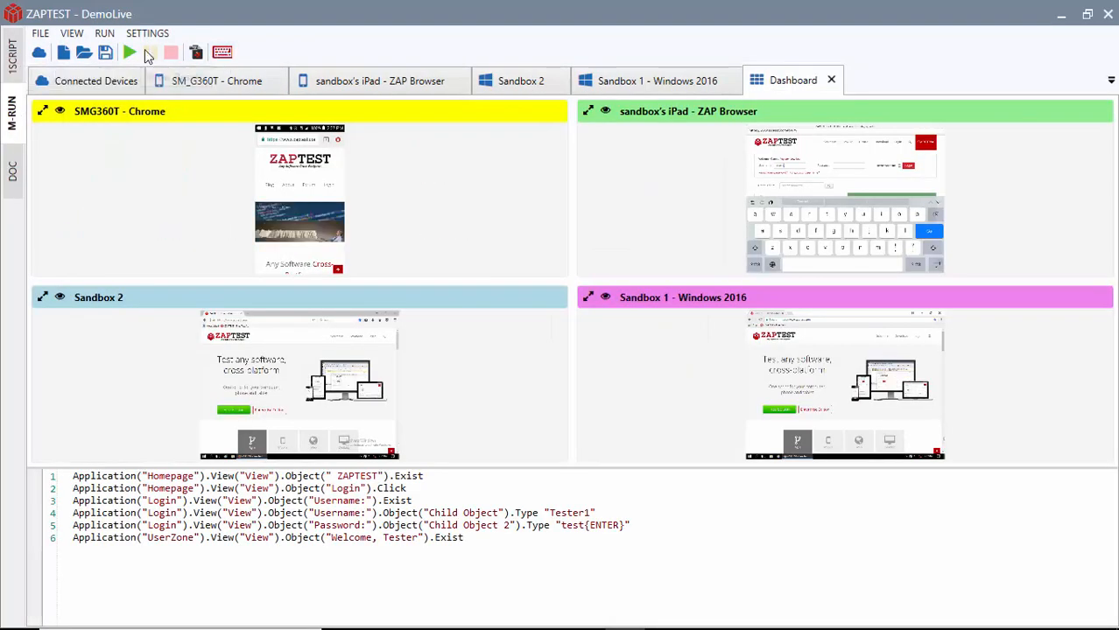
Step: Start the DemoLive login script on all four device sessions at once
click(130, 53)
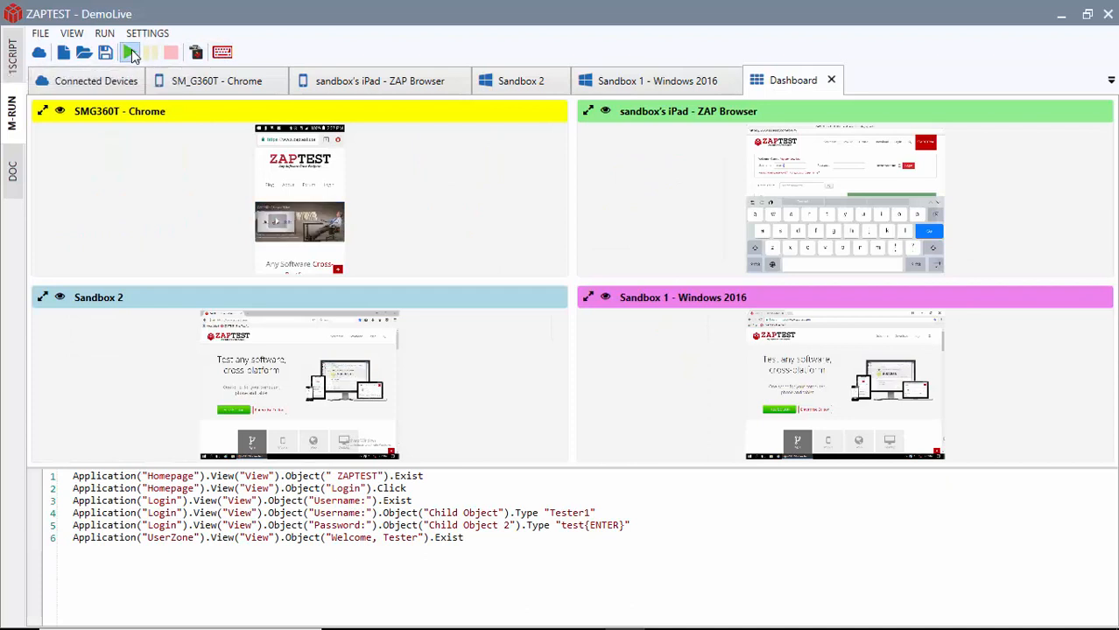
click(129, 51)
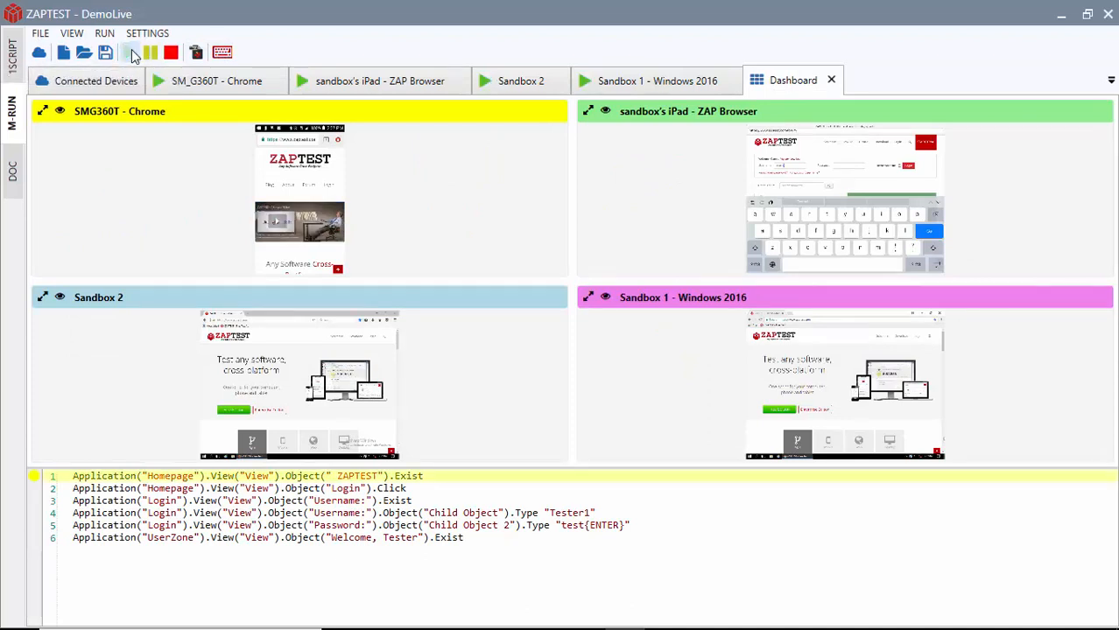
click(128, 51)
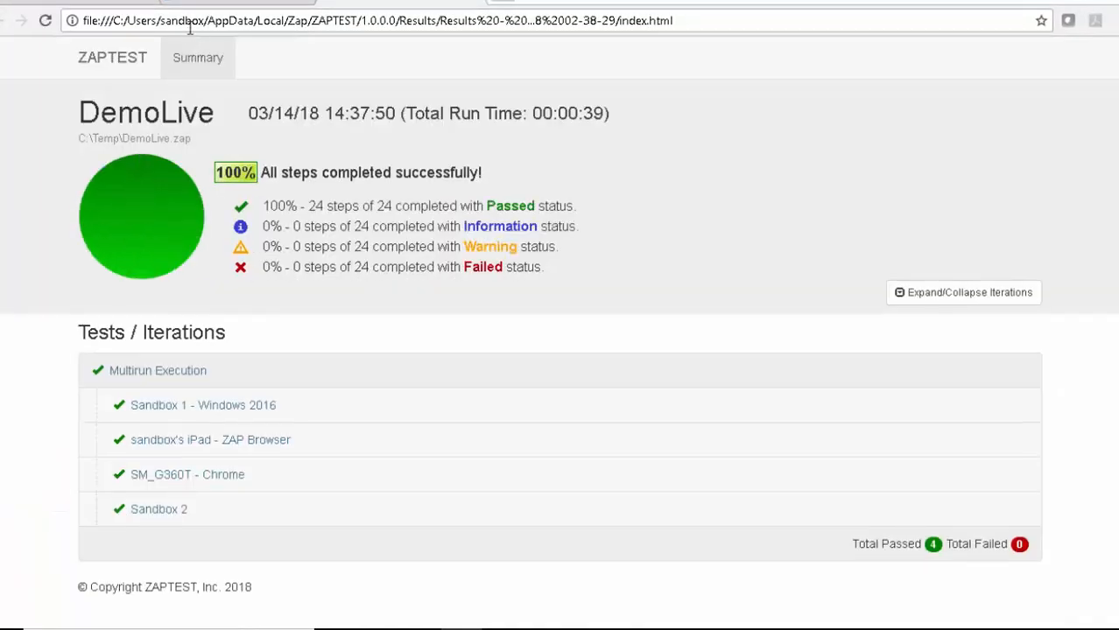
Step: Expand the Sandbox 1 - Windows 2016 iteration and review each device's six passed login steps
click(199, 406)
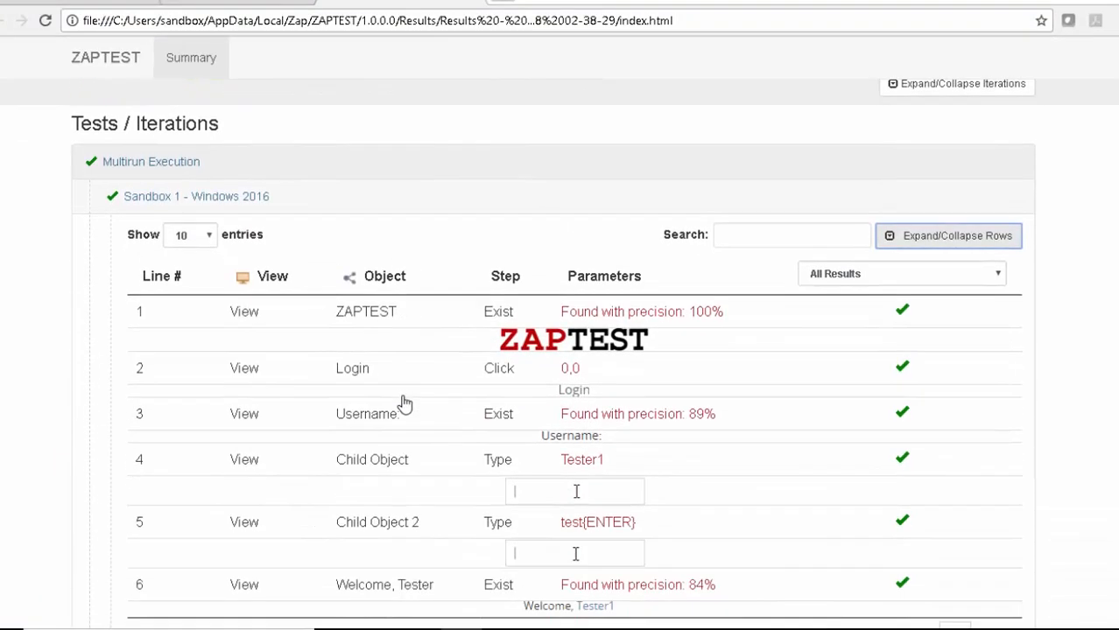
scroll(down, 3)
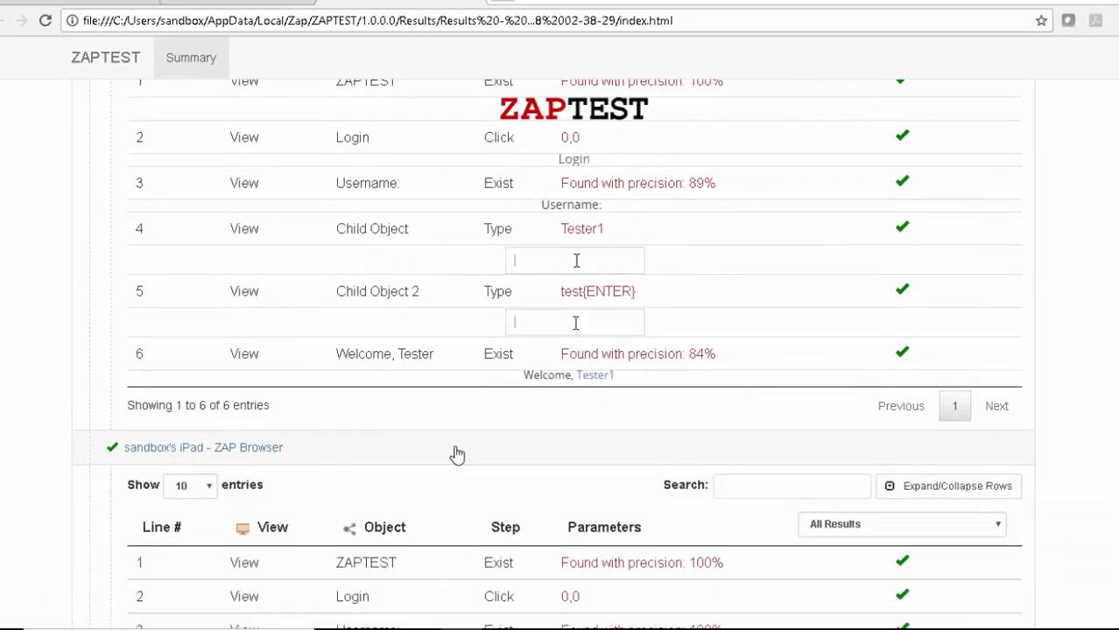
scroll(down, 3)
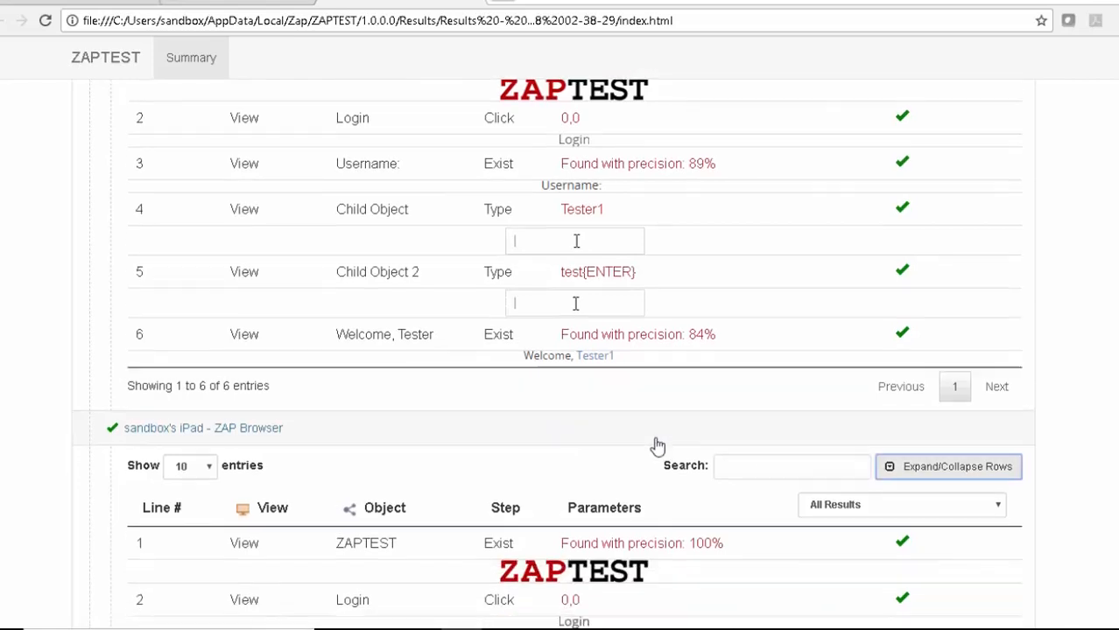
scroll(down, 3)
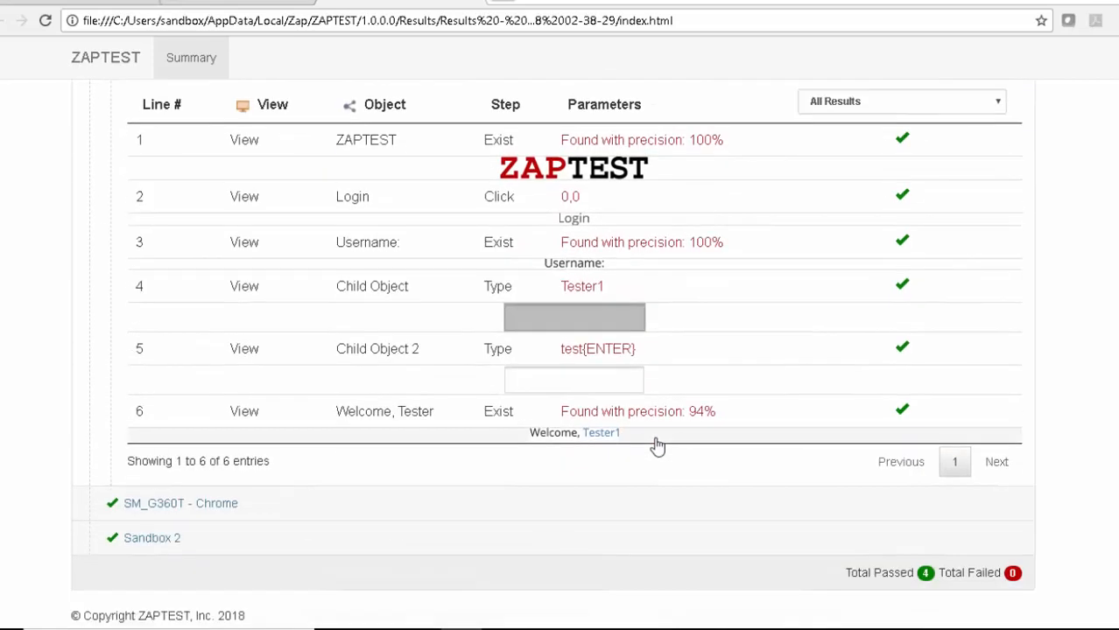